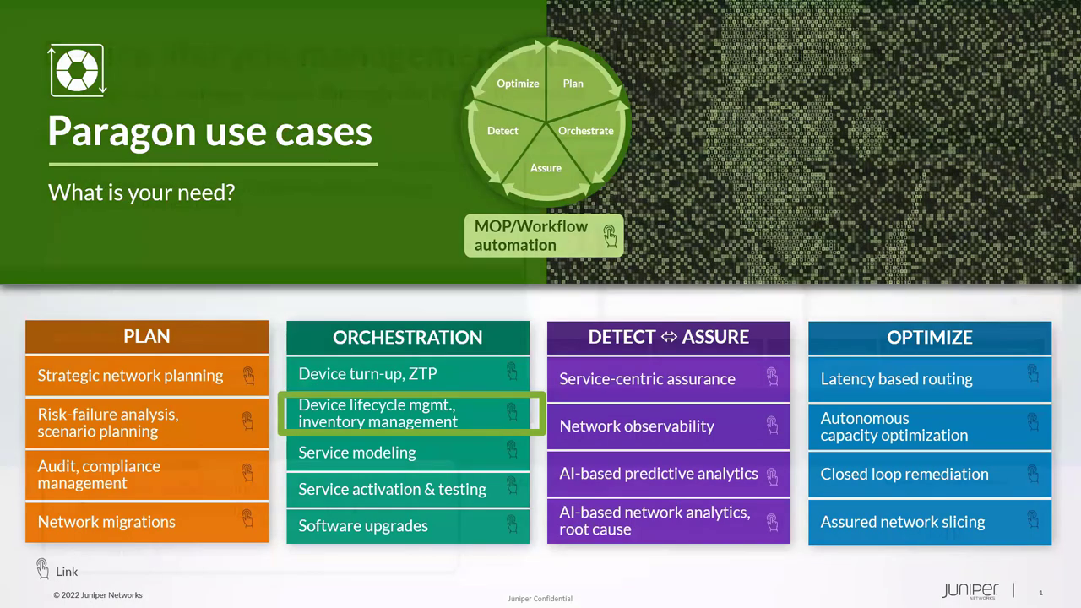
Switch from the Paragon use-cases slide to the browser showing ATOM Instance Health.
left_click(409, 413)
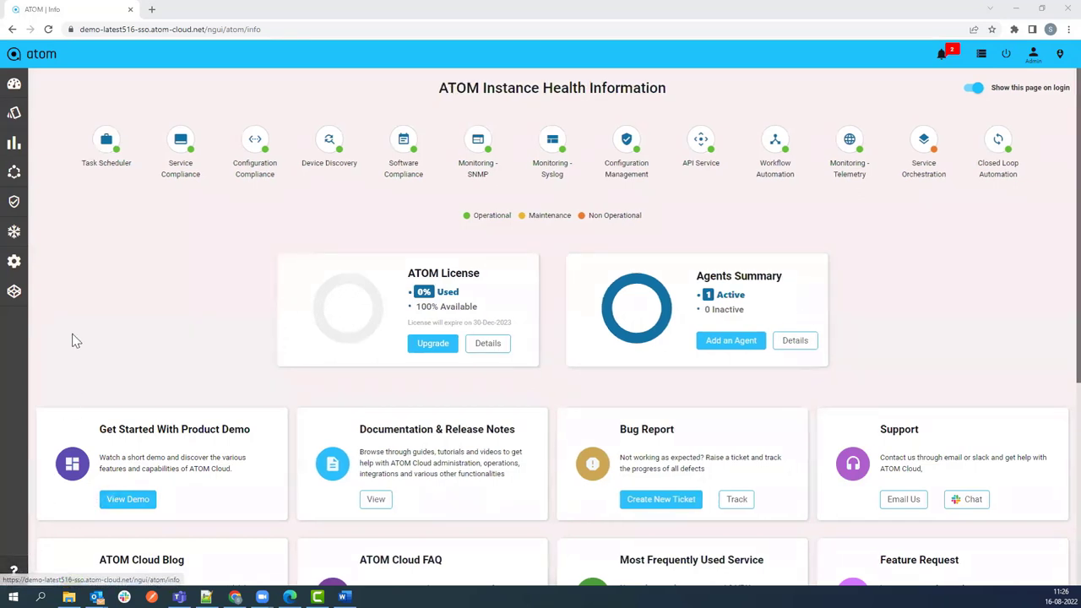
mouse_move(54, 172)
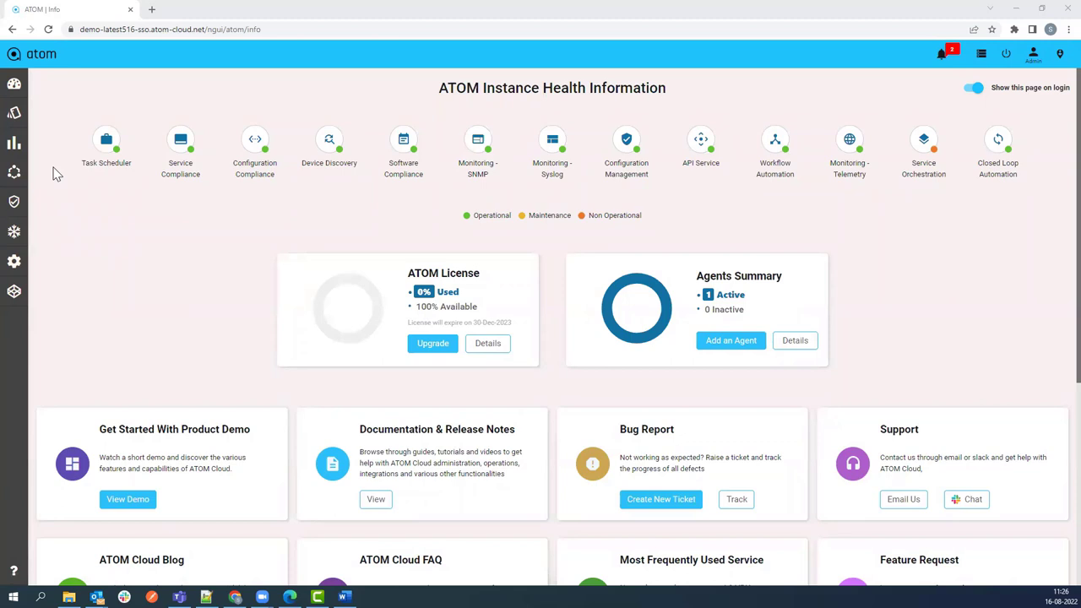
mouse_move(13, 85)
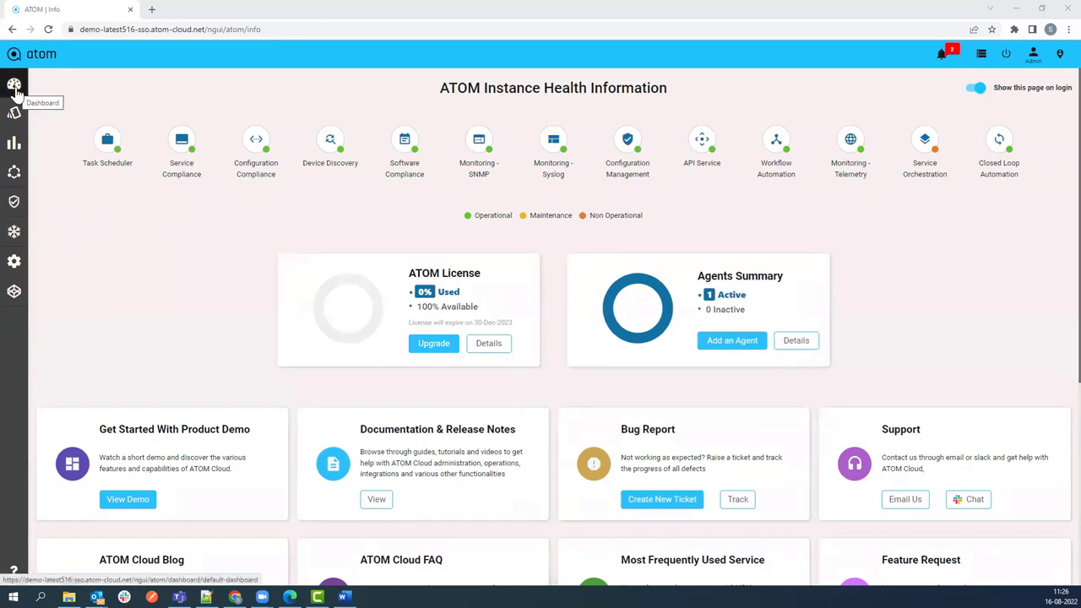
Show the default dashboard with device counts, deployment reports and alert trends.
left_click(14, 85)
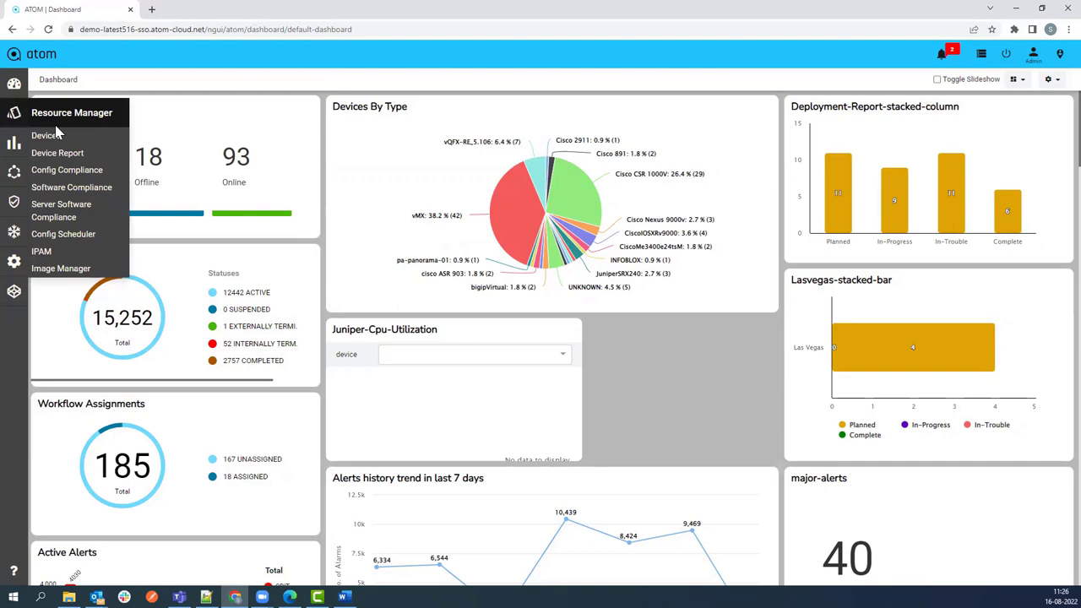
Show the Juniper-Netconf credential profile details under Resource Manager > Devices > Profiles.
left_click(46, 135)
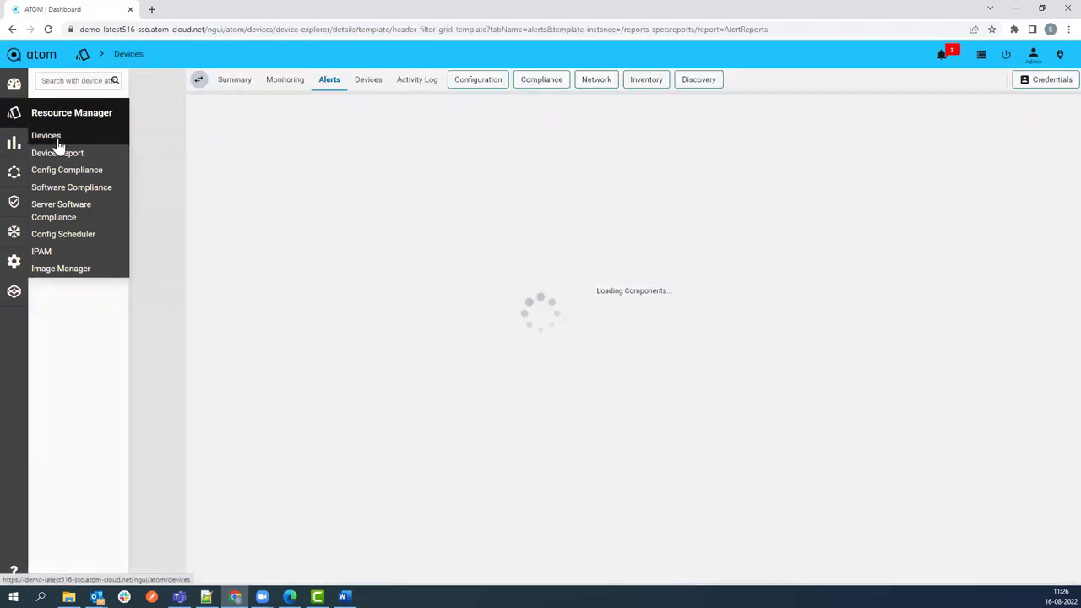
left_click(45, 135)
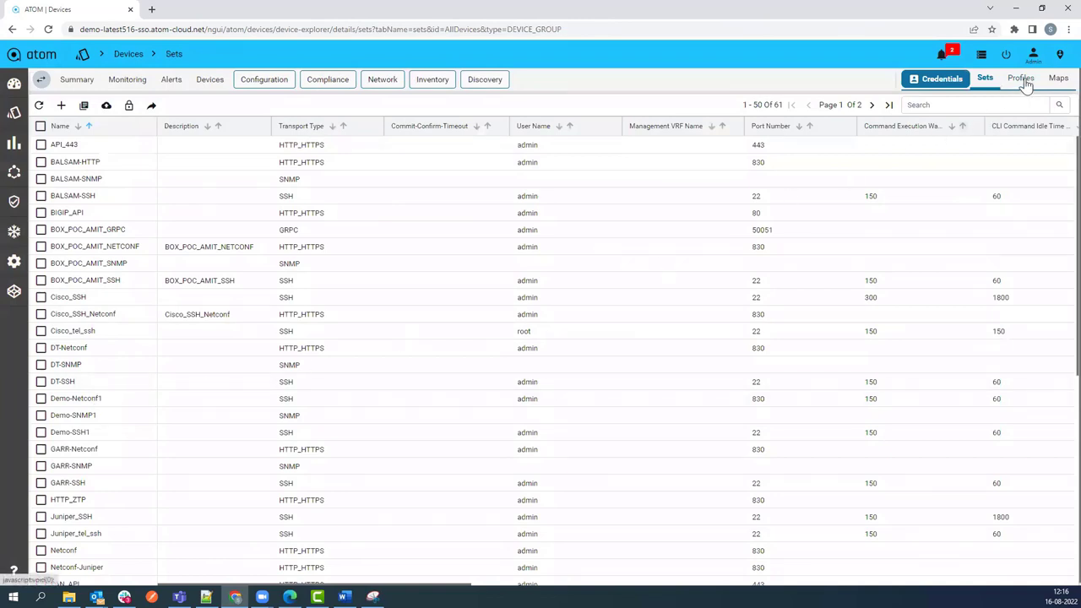
left_click(1021, 78)
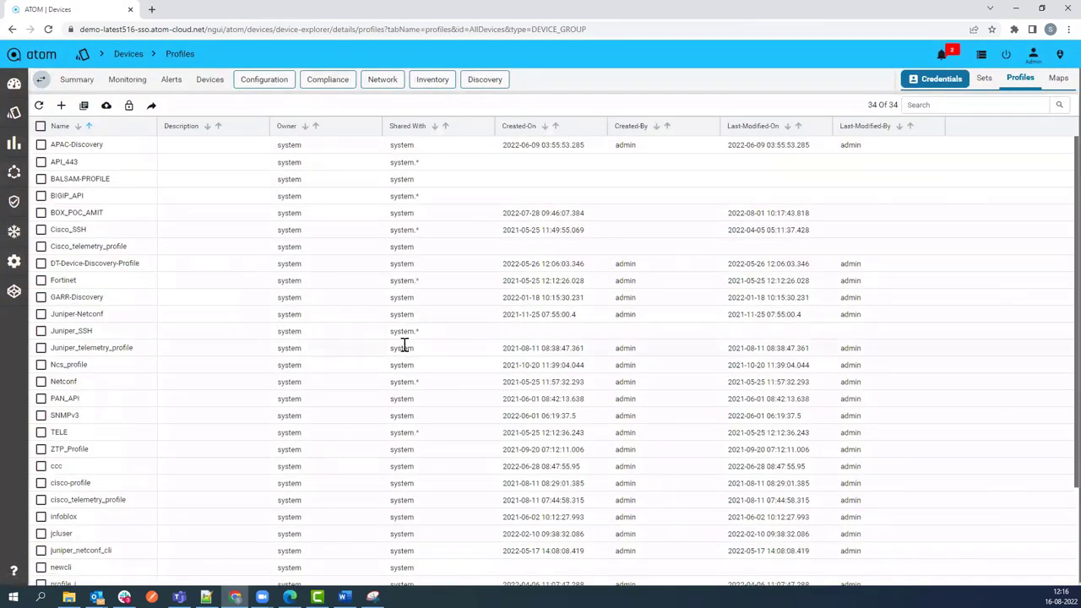
mouse_move(397, 364)
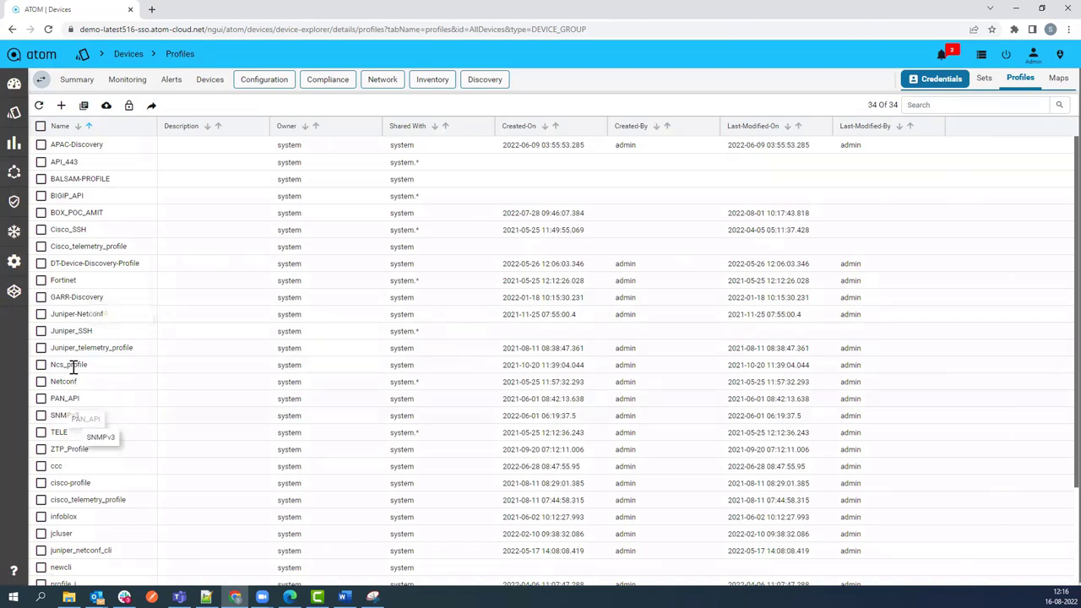
left_click(41, 313)
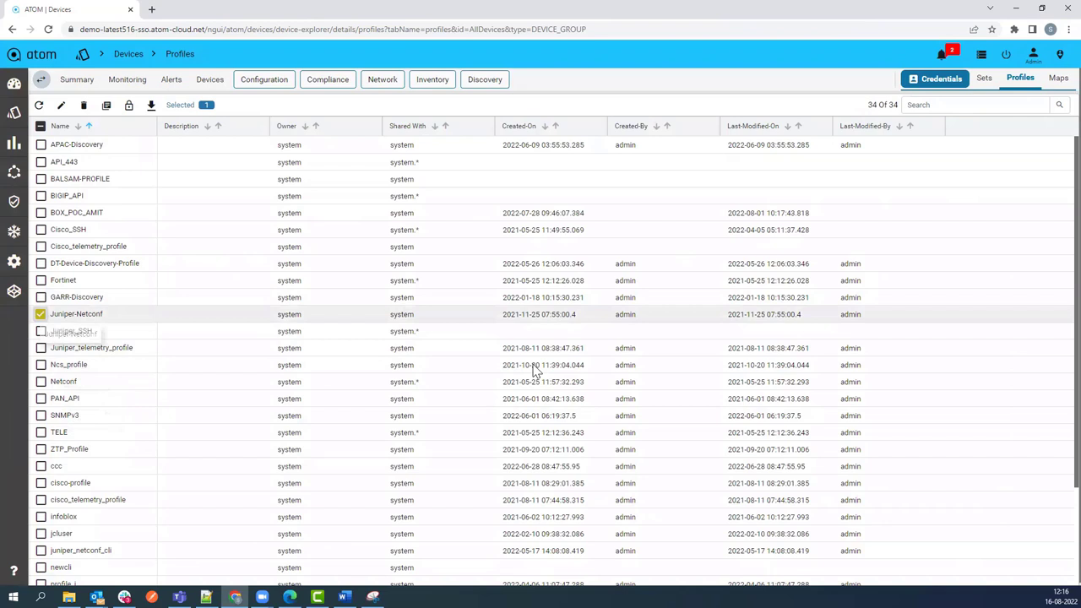
left_click(76, 312)
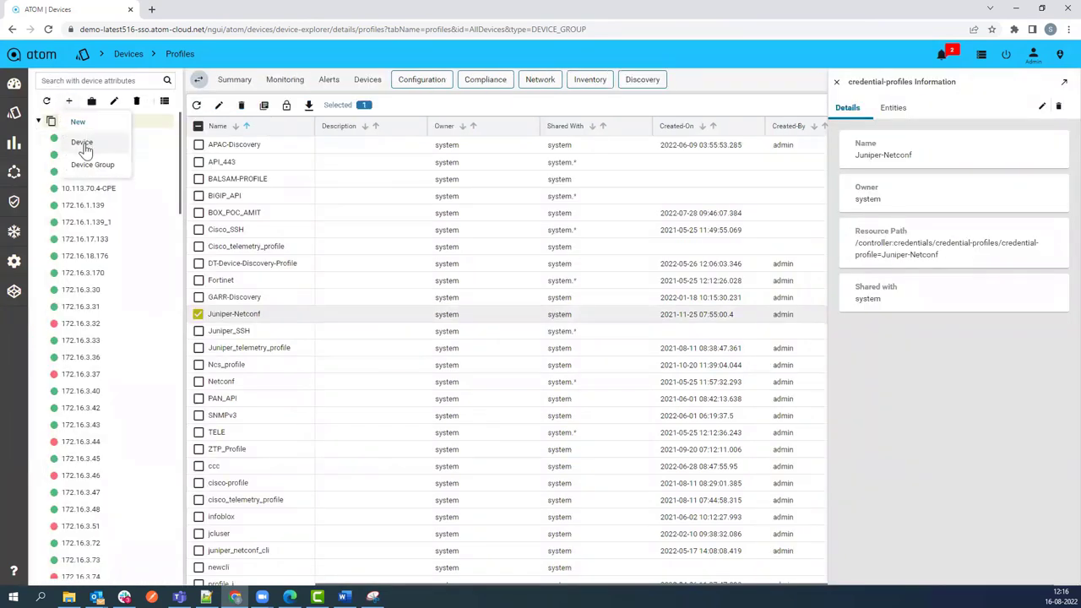
Create device 172.16.5.92-Demo with the Juniper-Netconf profile and Juniper netconf driver.
left_click(81, 142)
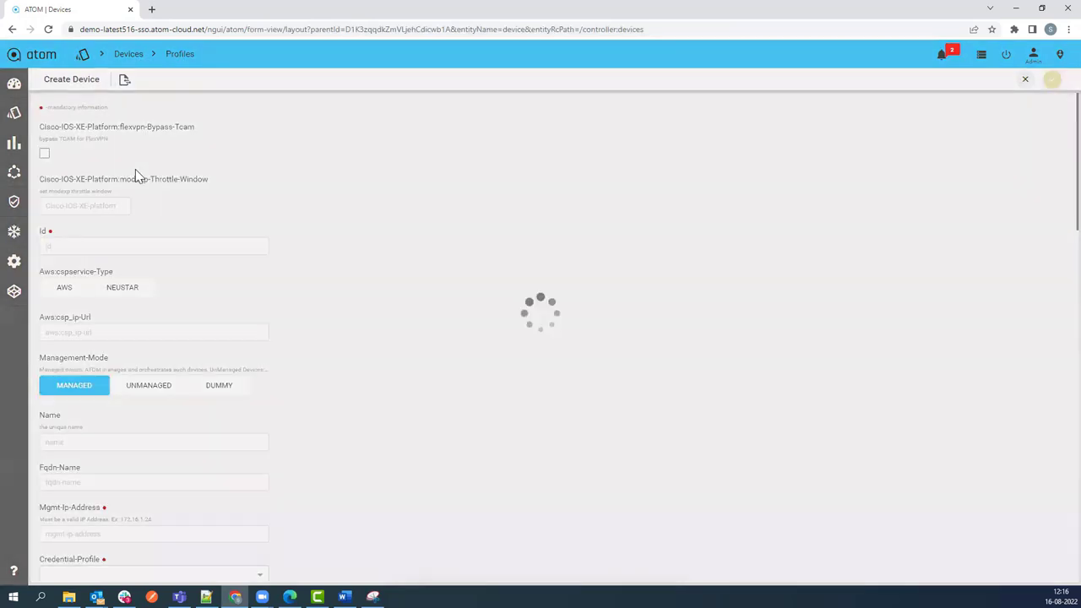
left_click(152, 246)
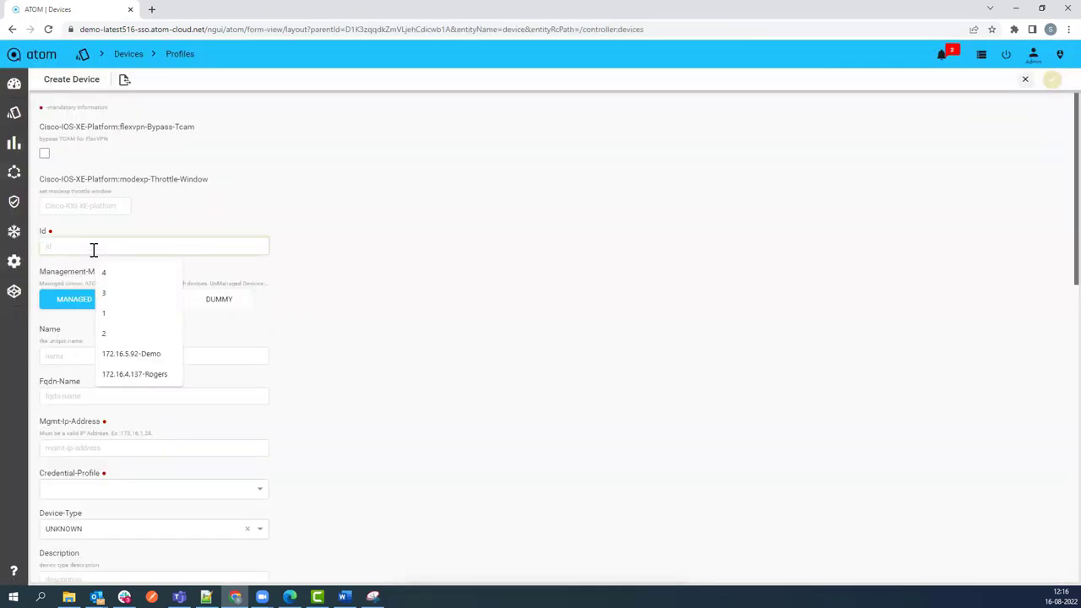
left_click(131, 353)
type("172.16.5.92")
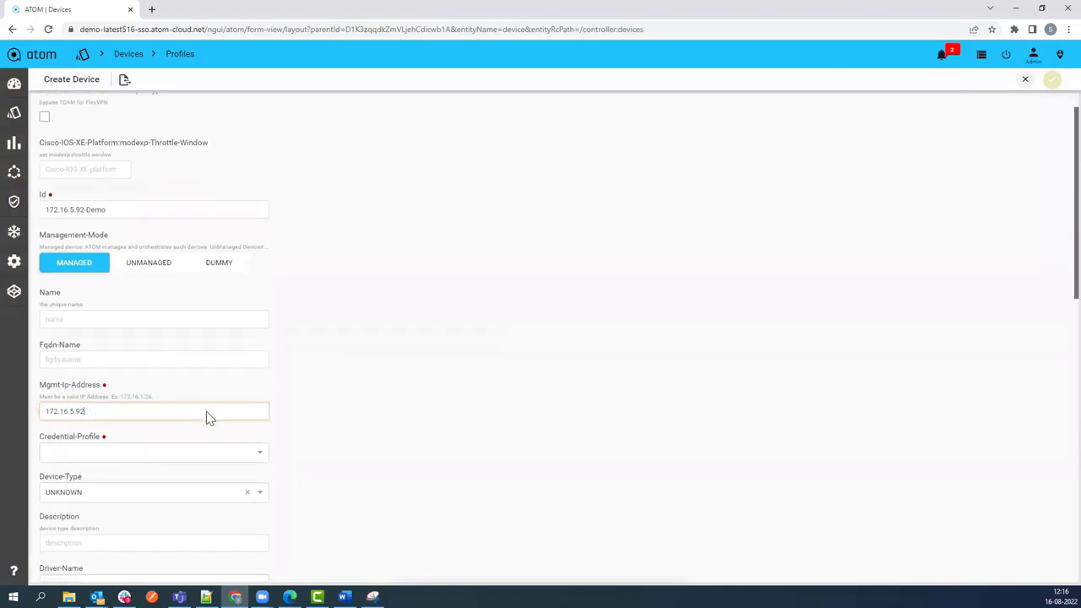
left_click(152, 453)
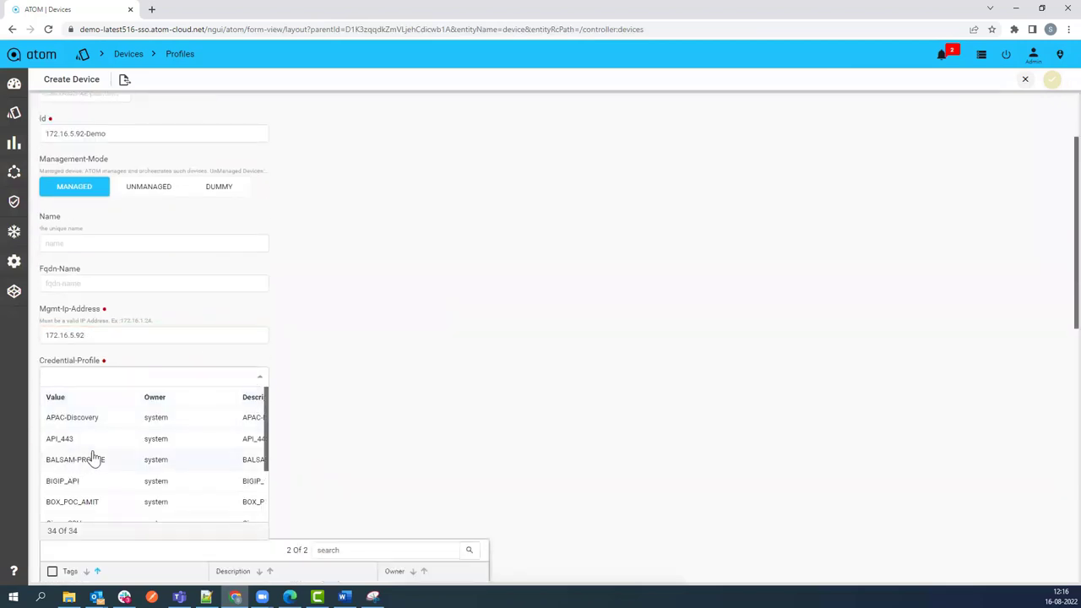
scroll("down", 3)
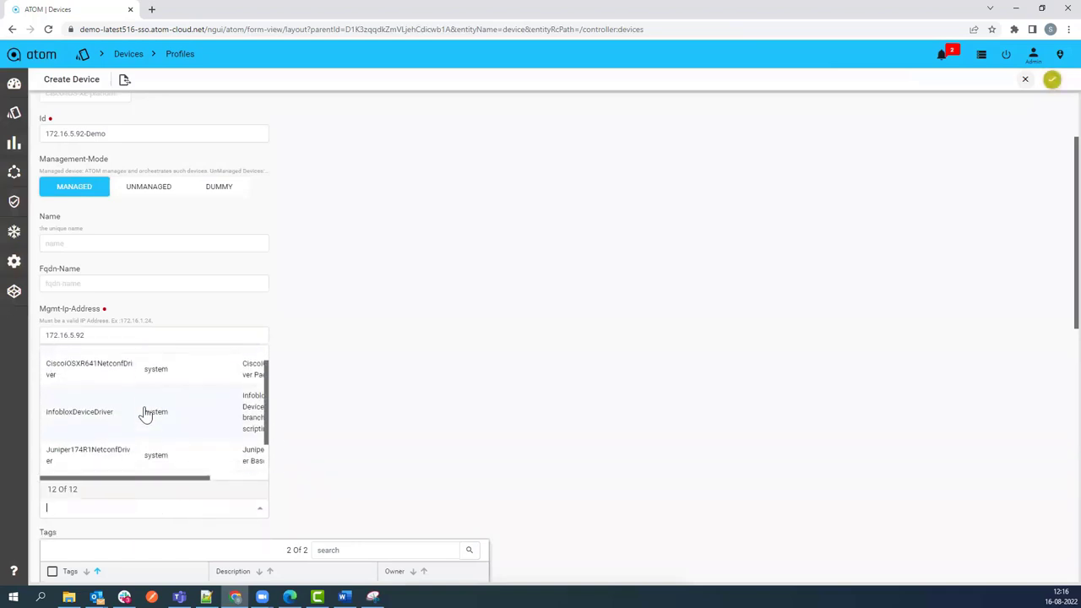
scroll("down", 3)
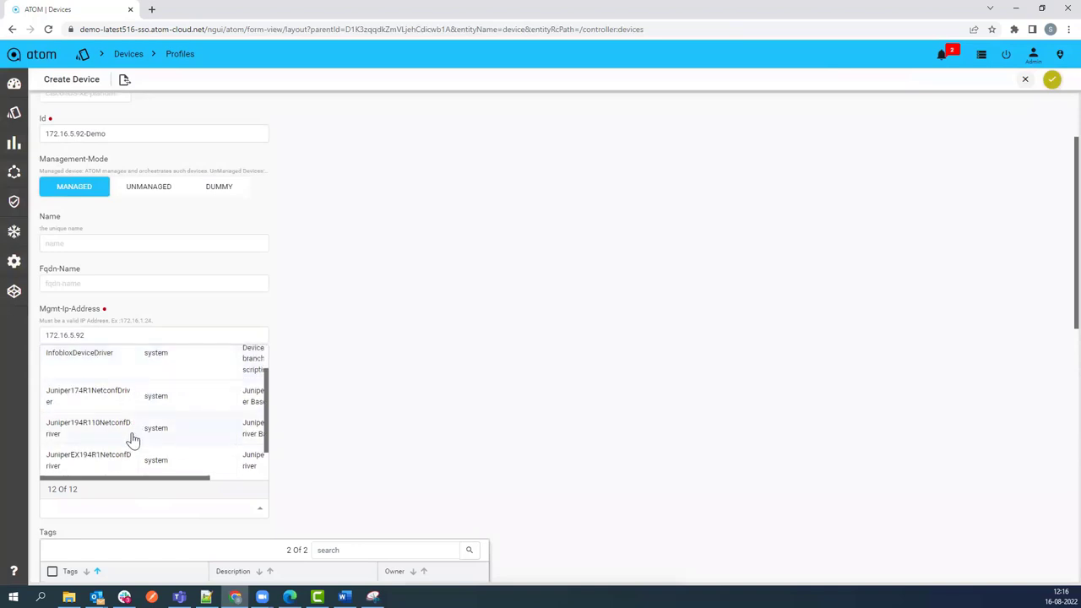
left_click(88, 427)
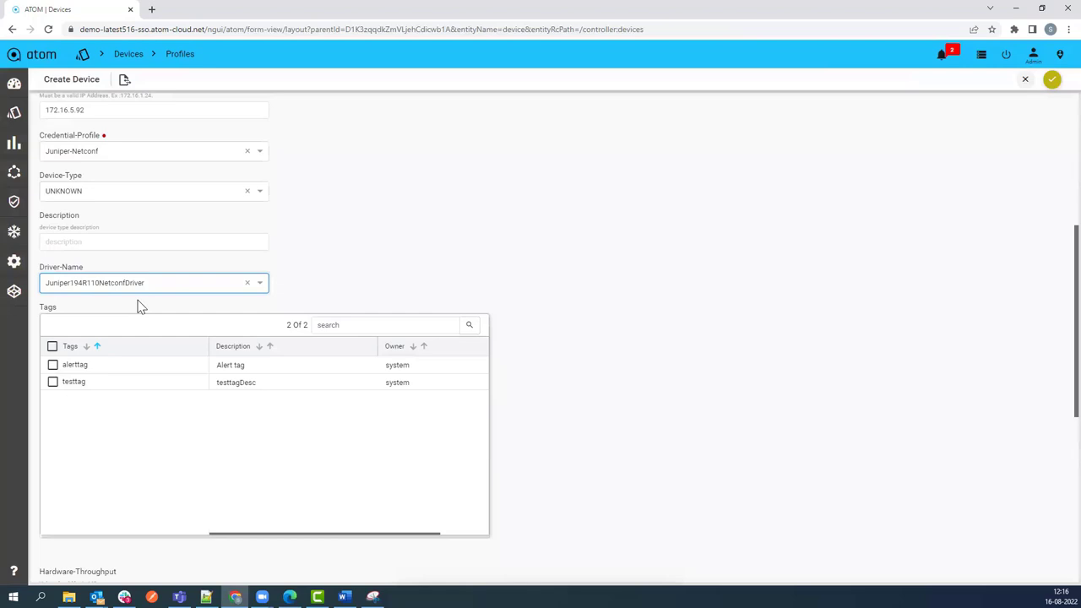
mouse_move(136, 298)
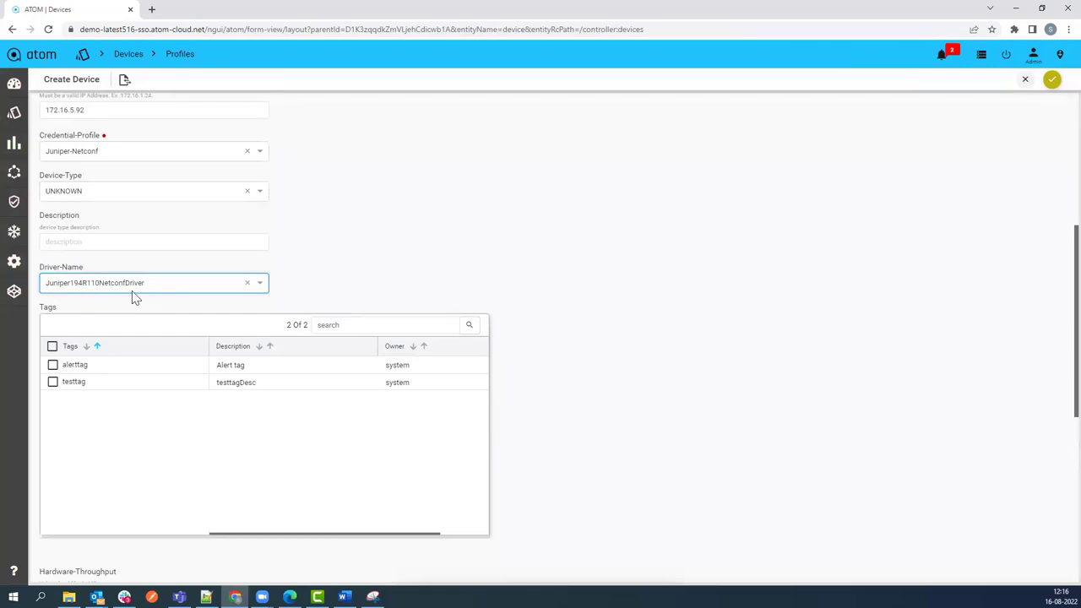
Enter latitude 2 and longitude 47 for the device's map location.
scroll("down", 3)
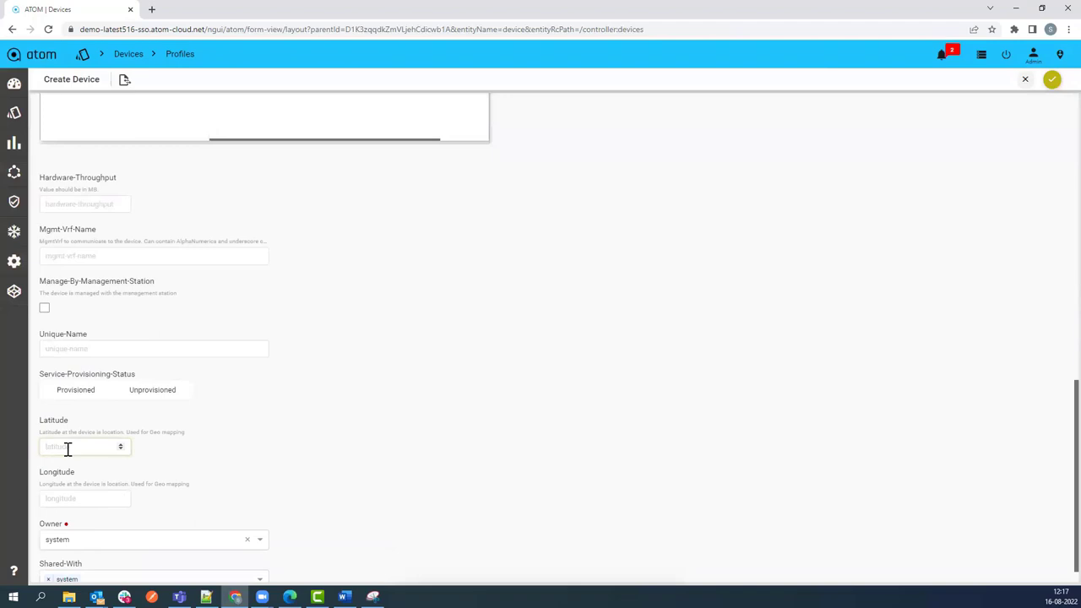
type("27")
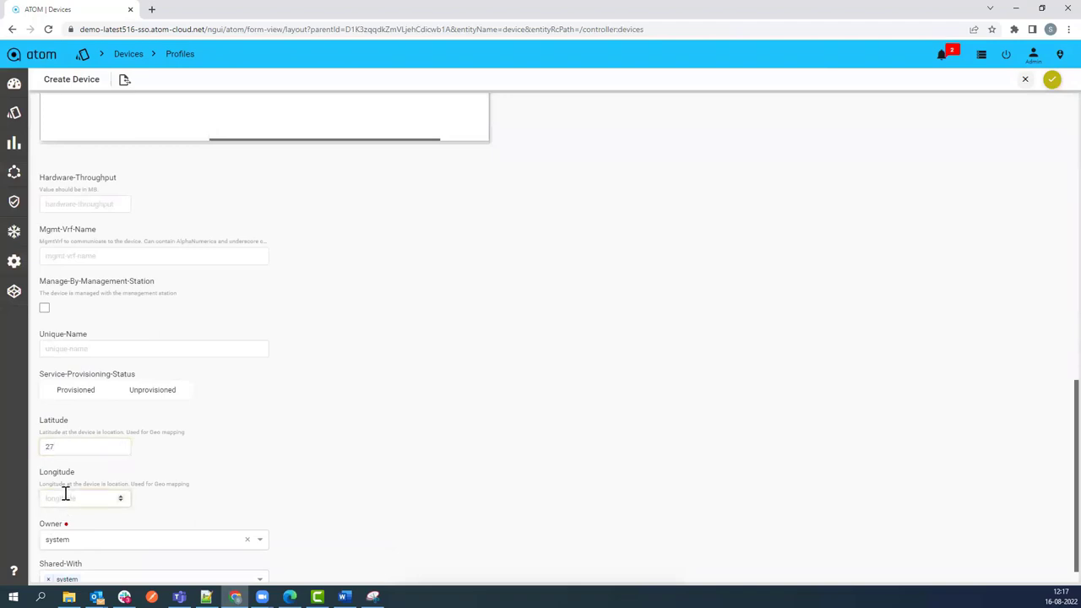
type("47")
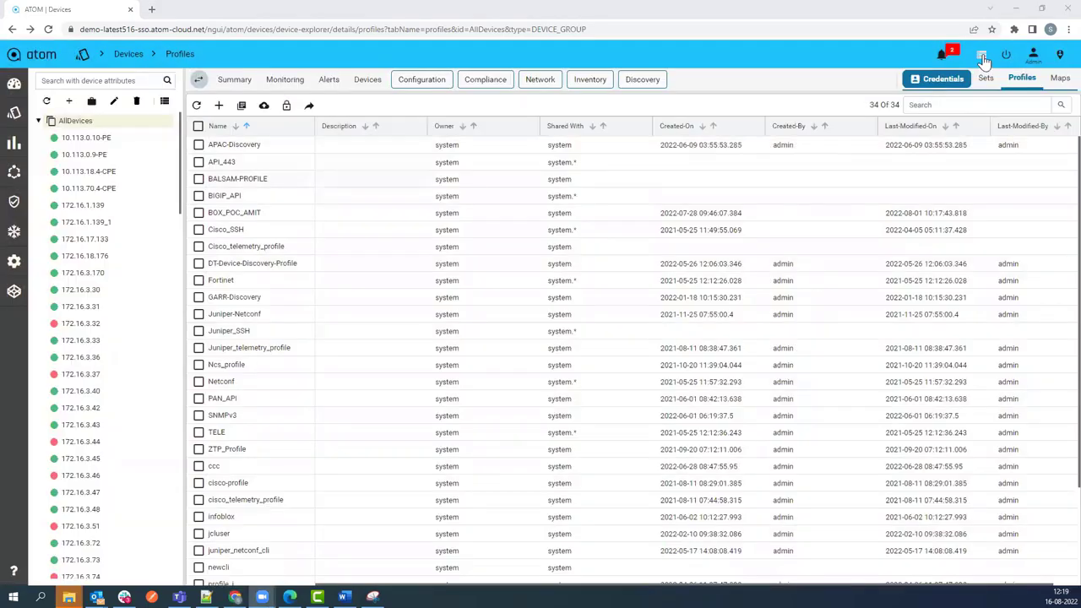
left_click(982, 54)
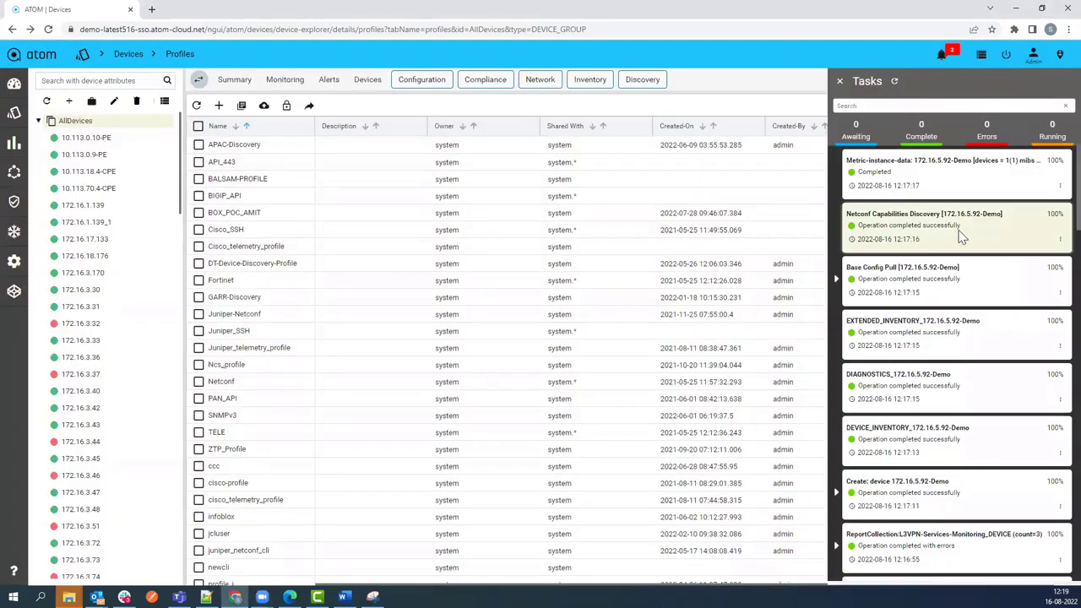
mouse_move(841, 291)
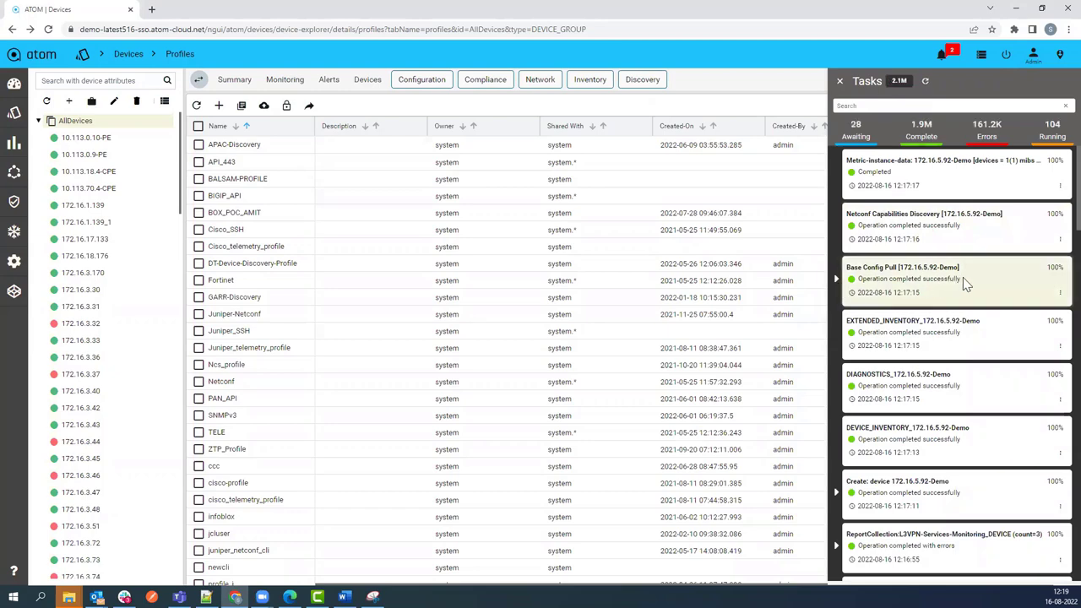
mouse_move(838, 291)
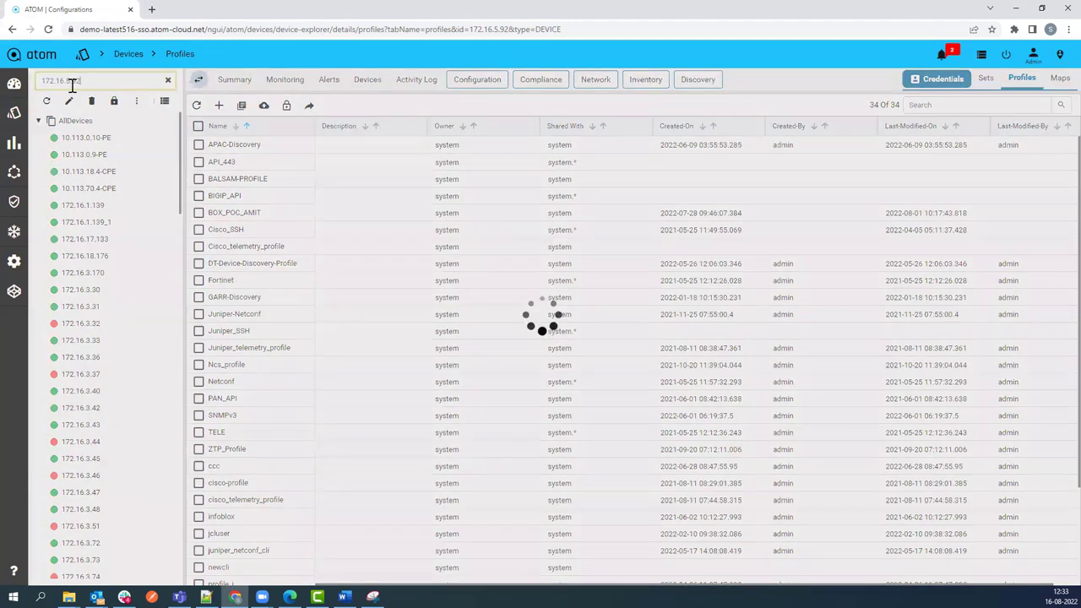
Find device 172.16.5.92 and show its Summary with alerts, health and interface status.
type("172.16.5.92")
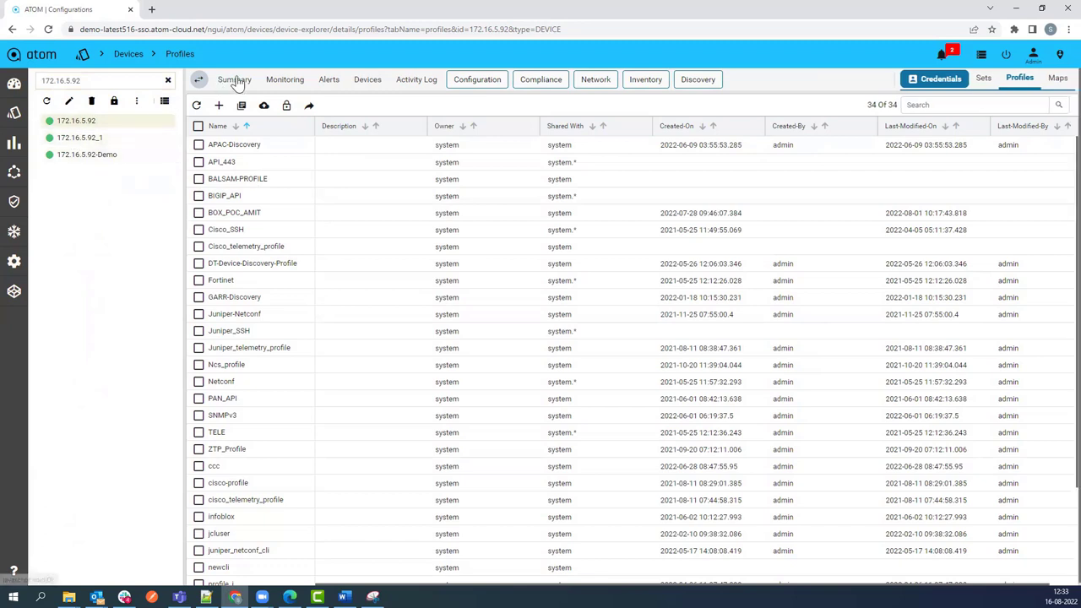
left_click(233, 79)
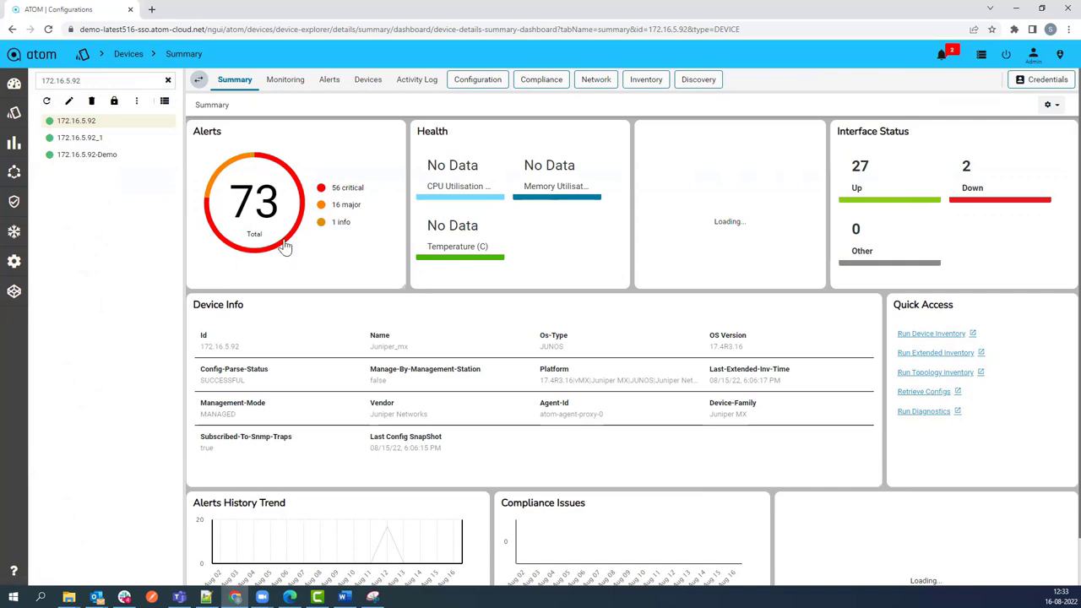
mouse_move(285, 84)
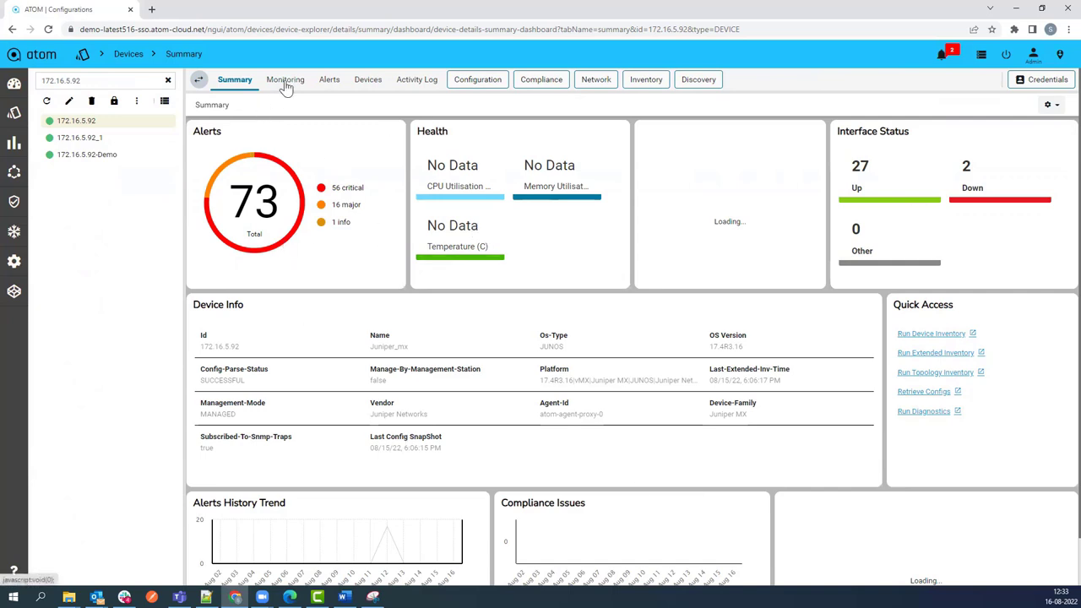
Chart Juniper CPU and disk utilization metrics on the device's Monitoring page.
left_click(286, 80)
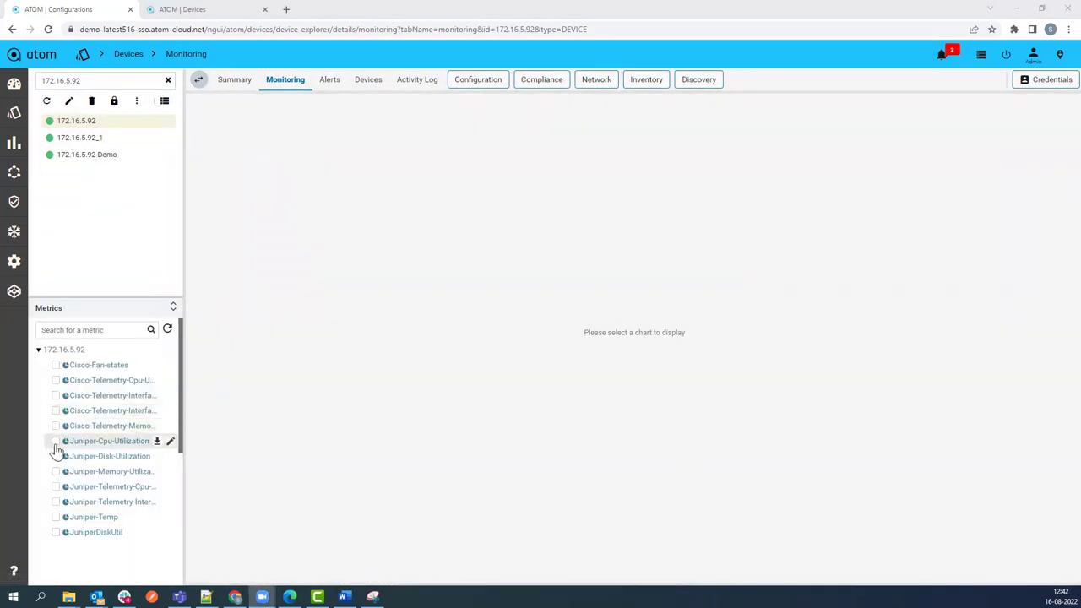
left_click(56, 441)
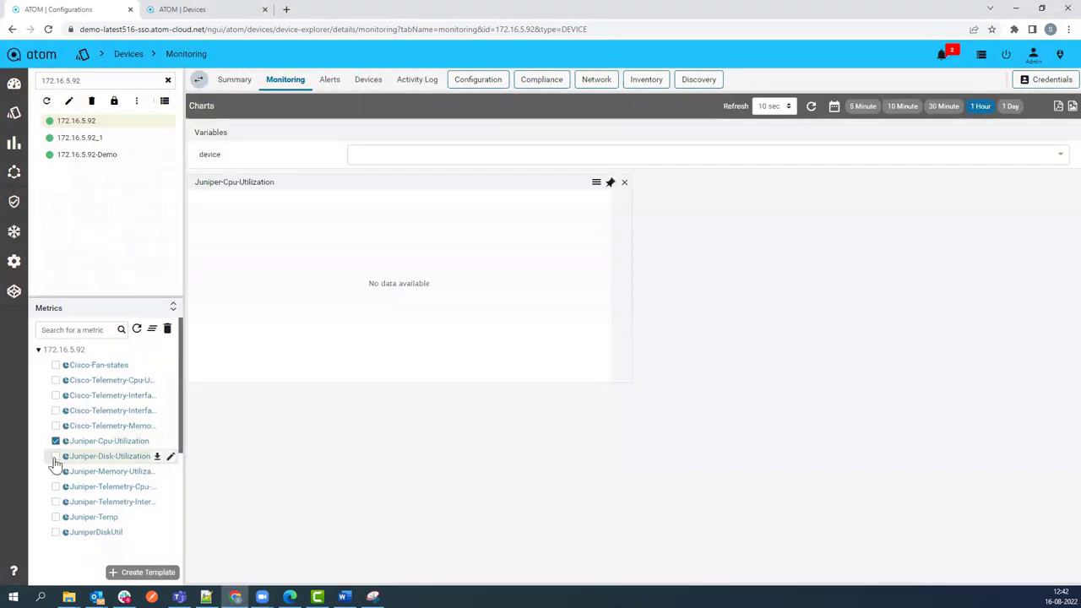
left_click(56, 457)
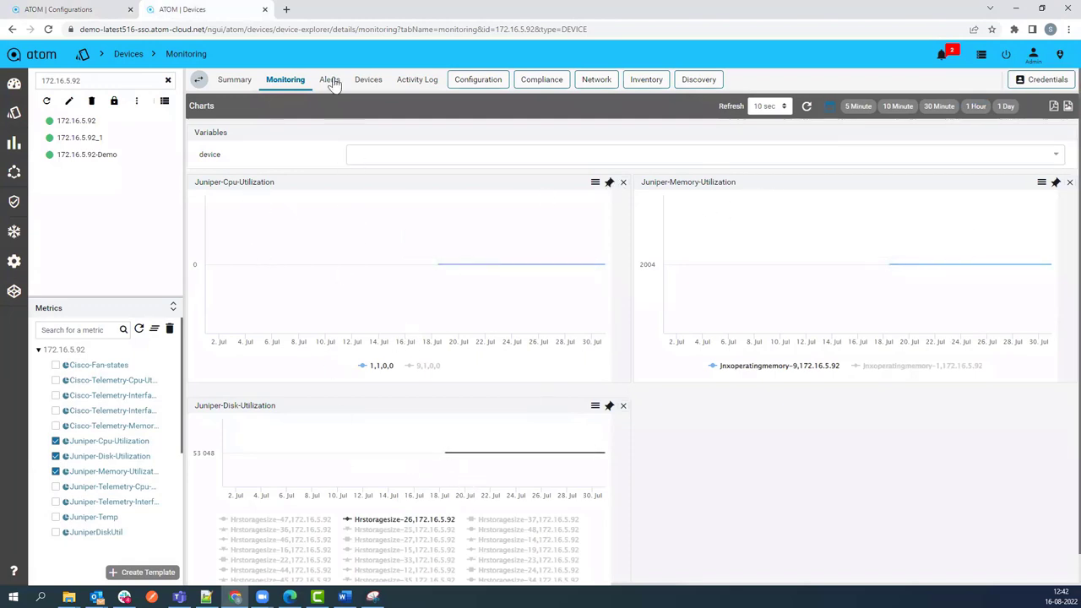
List the device's memory-utilization and link alerts with their severities.
left_click(330, 80)
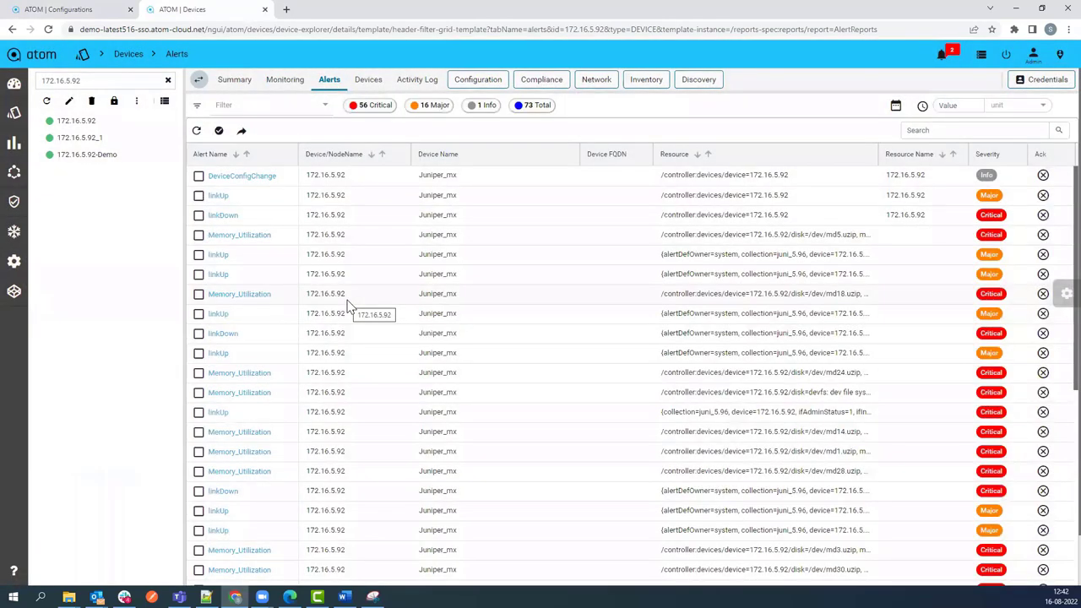
mouse_move(240, 273)
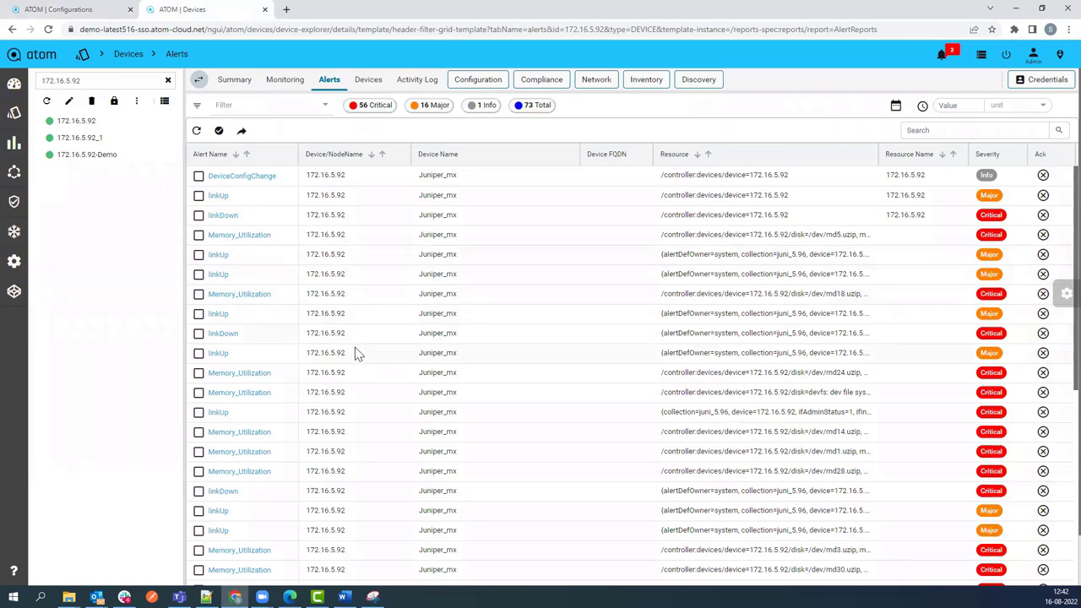
scroll("down", 3)
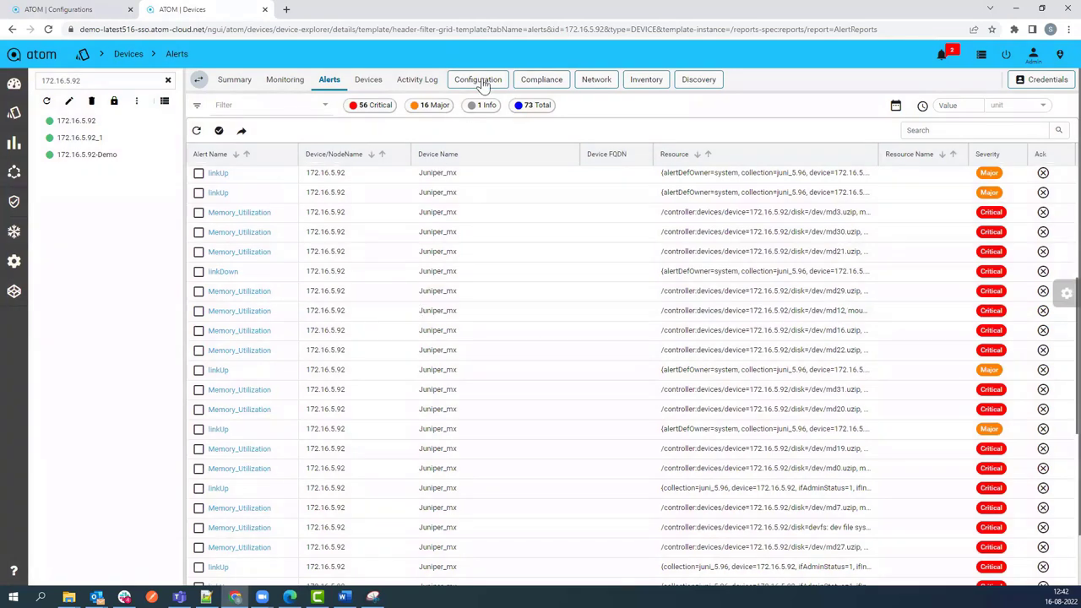
Compare the latest archived configuration against a previous version in the config archive.
left_click(476, 80)
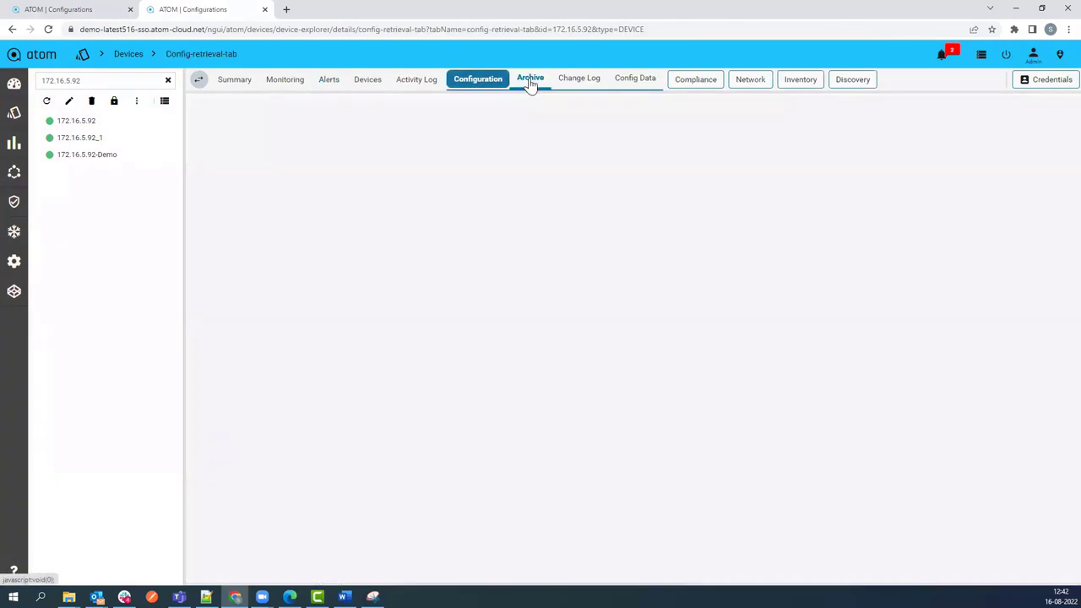
left_click(530, 78)
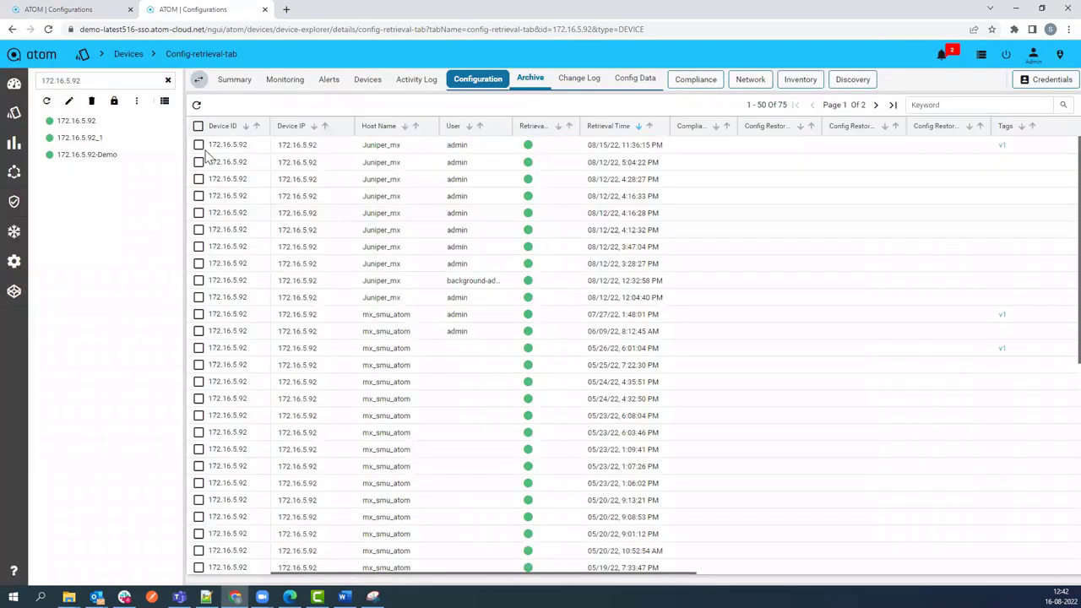
left_click(200, 145)
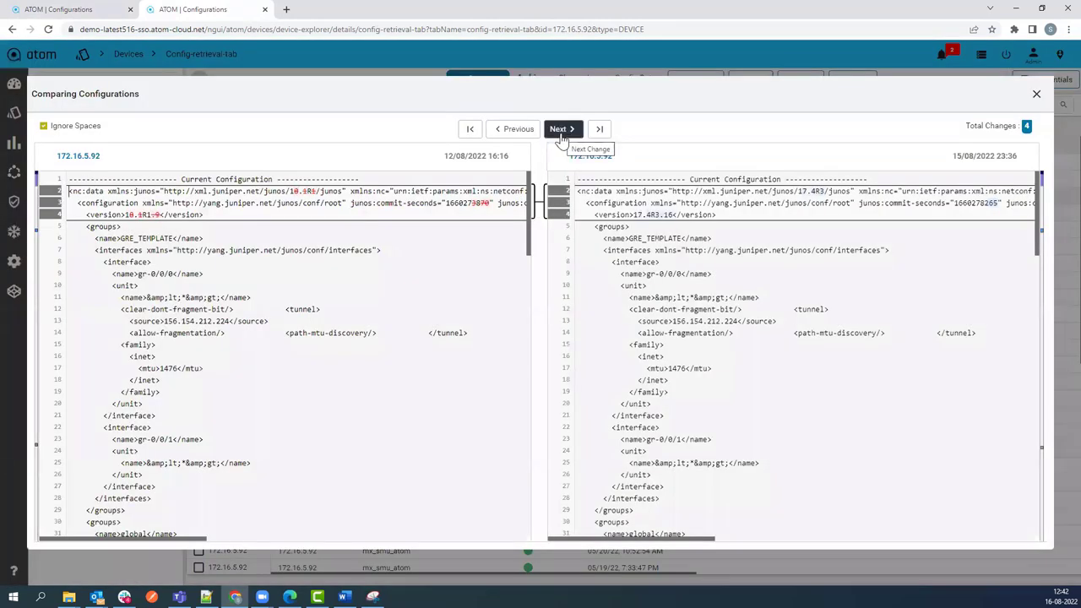
left_click(560, 129)
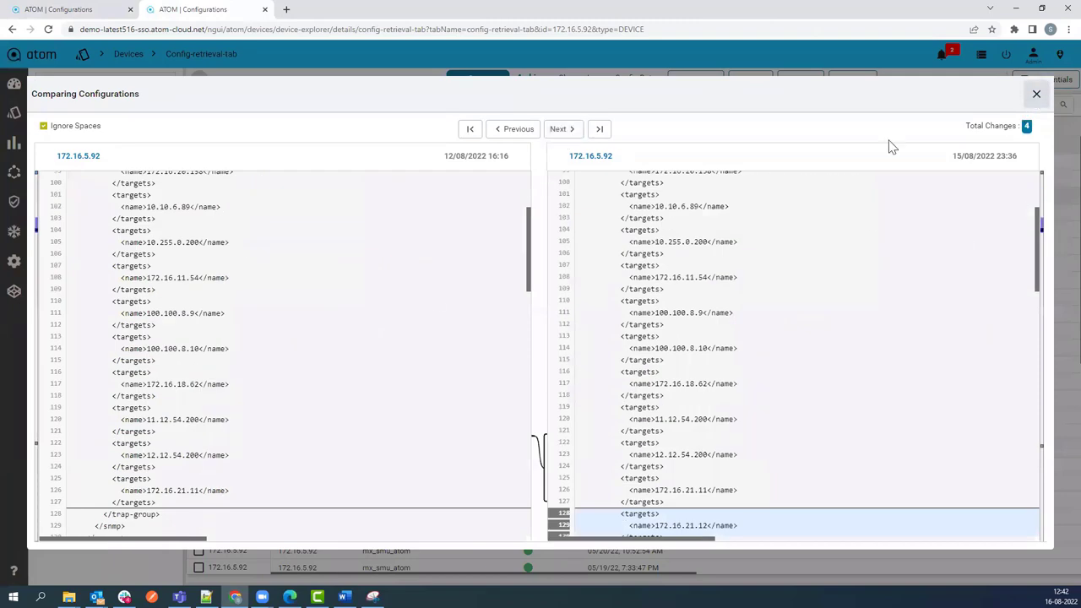
left_click(1038, 95)
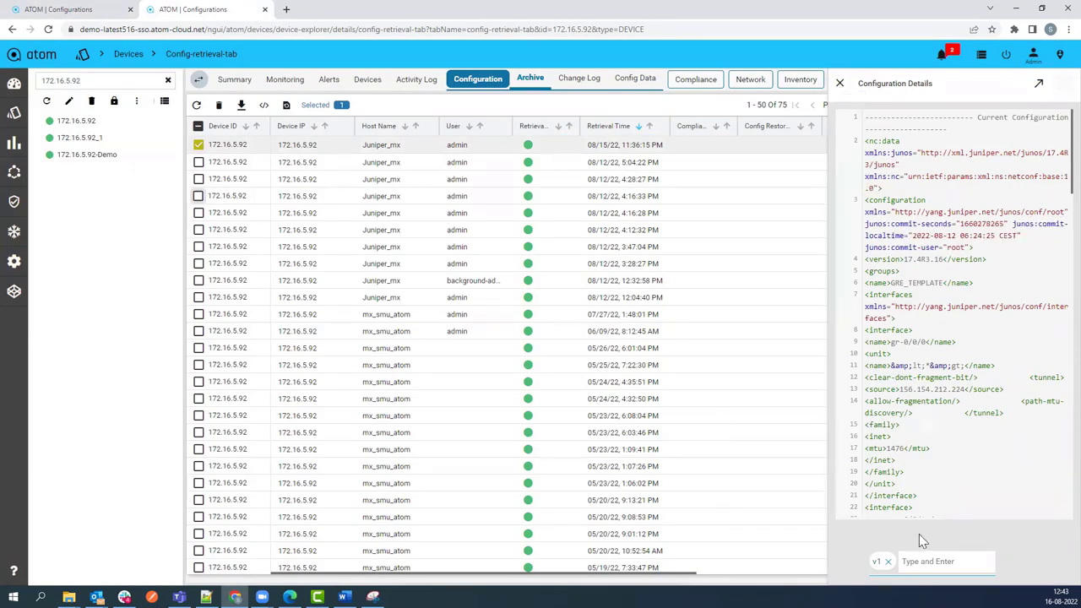
Bring up Restore Configuration for the selected archive and dismiss it without running.
left_click(838, 83)
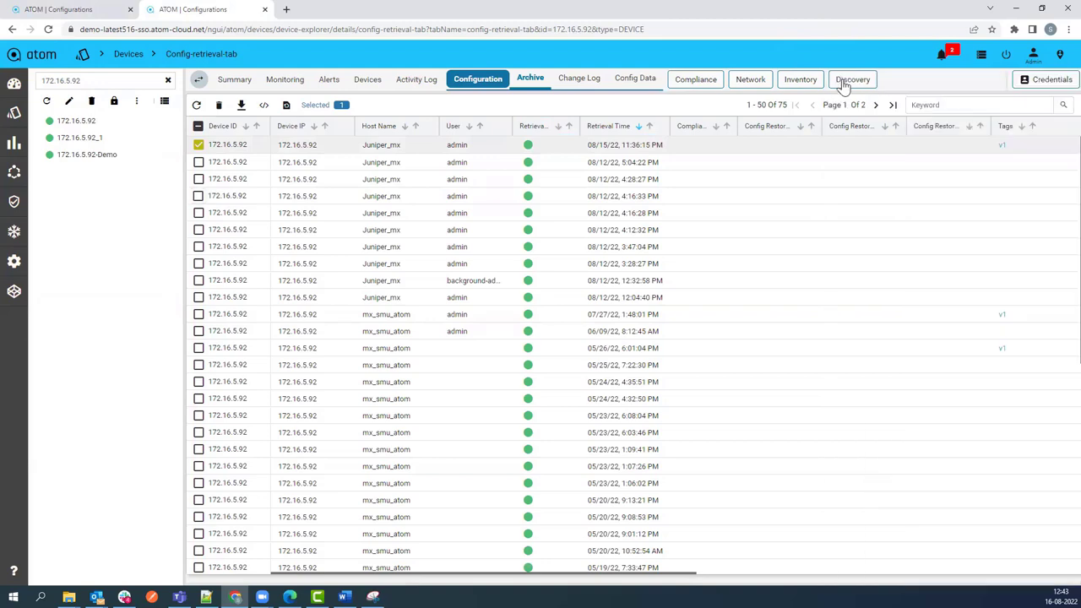
left_click(264, 105)
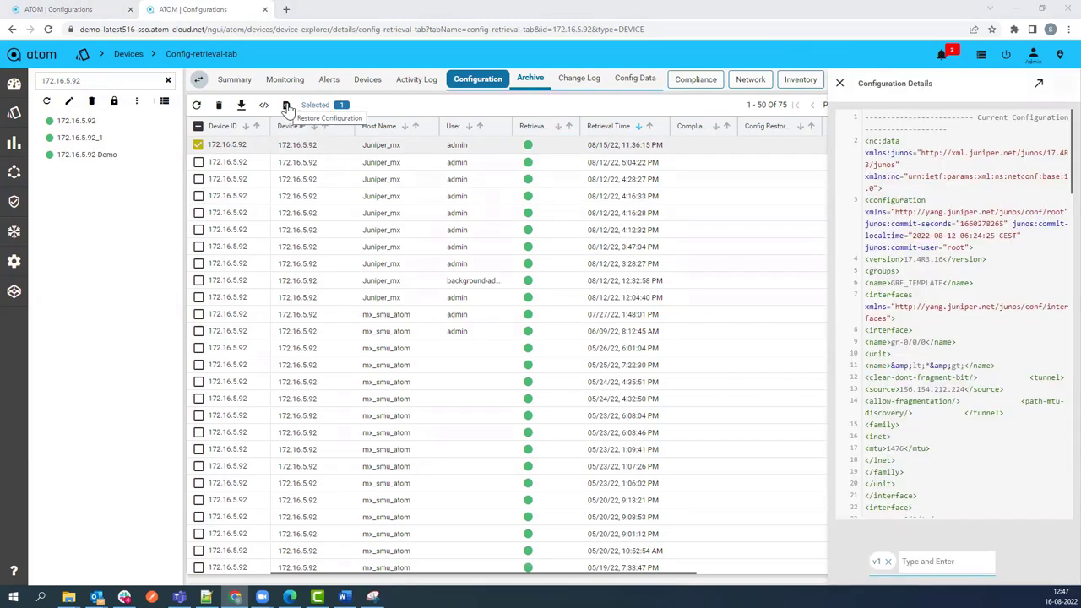
left_click(288, 105)
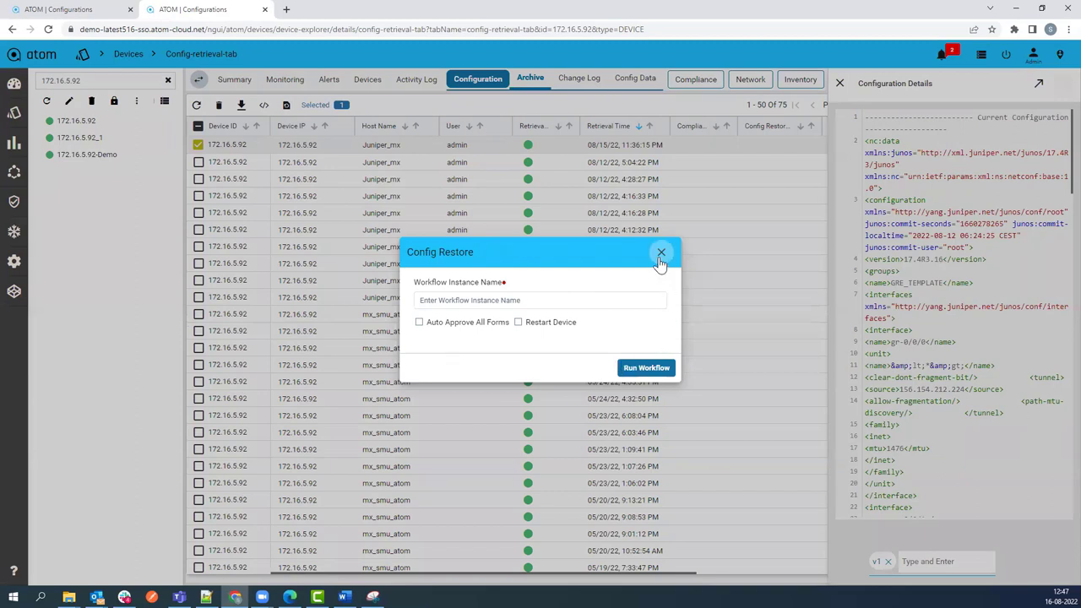
left_click(663, 253)
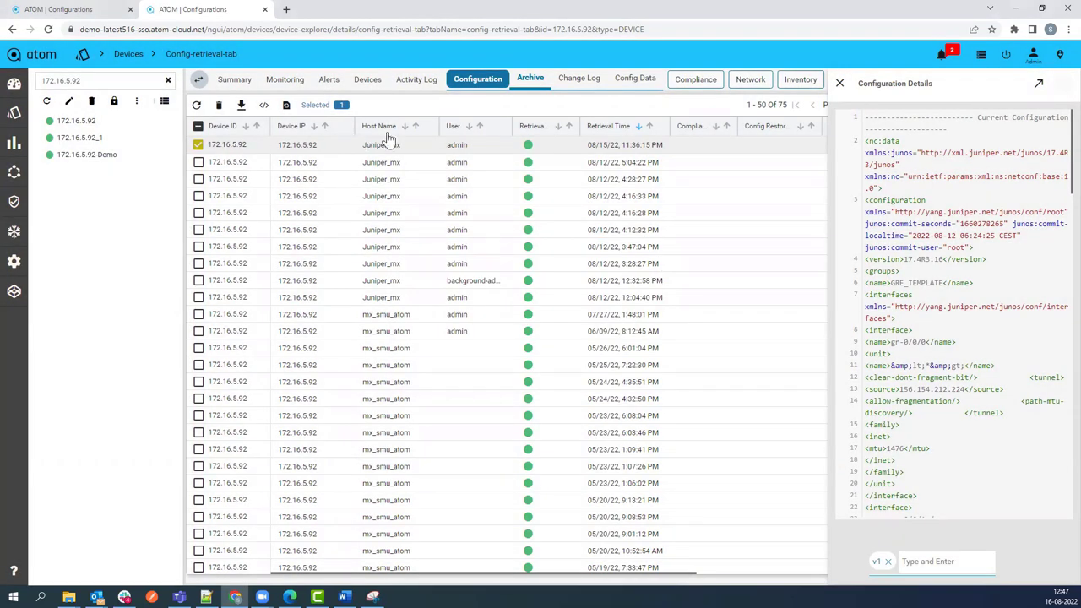
Show the Change Log with added, modified and deleted line counts per retrieval.
left_click(578, 80)
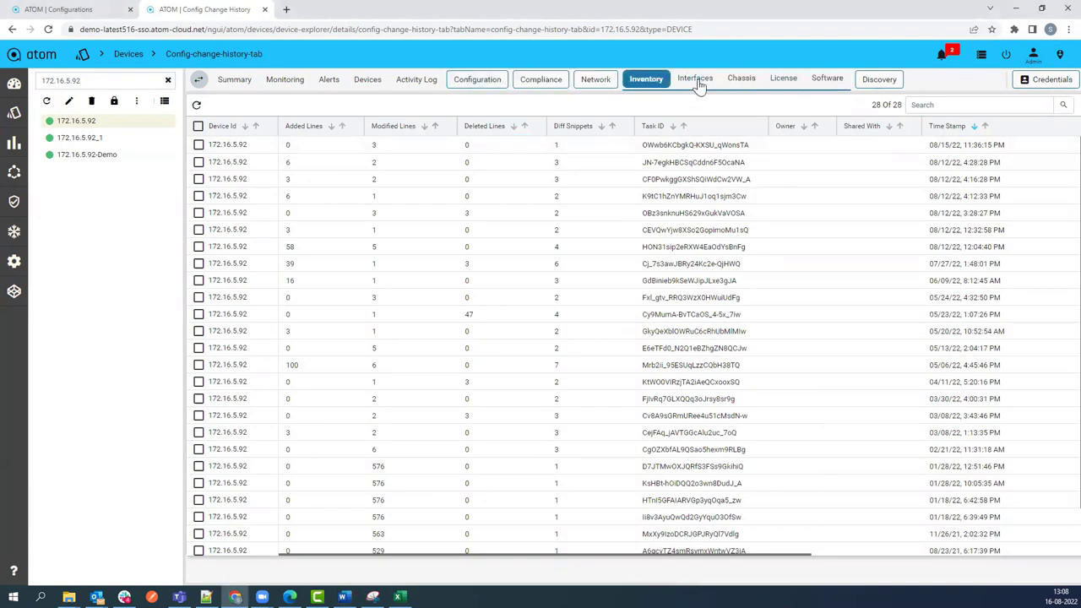
Review inventory Interfaces, Chassis and License tables, ending on Junos software packages.
left_click(697, 80)
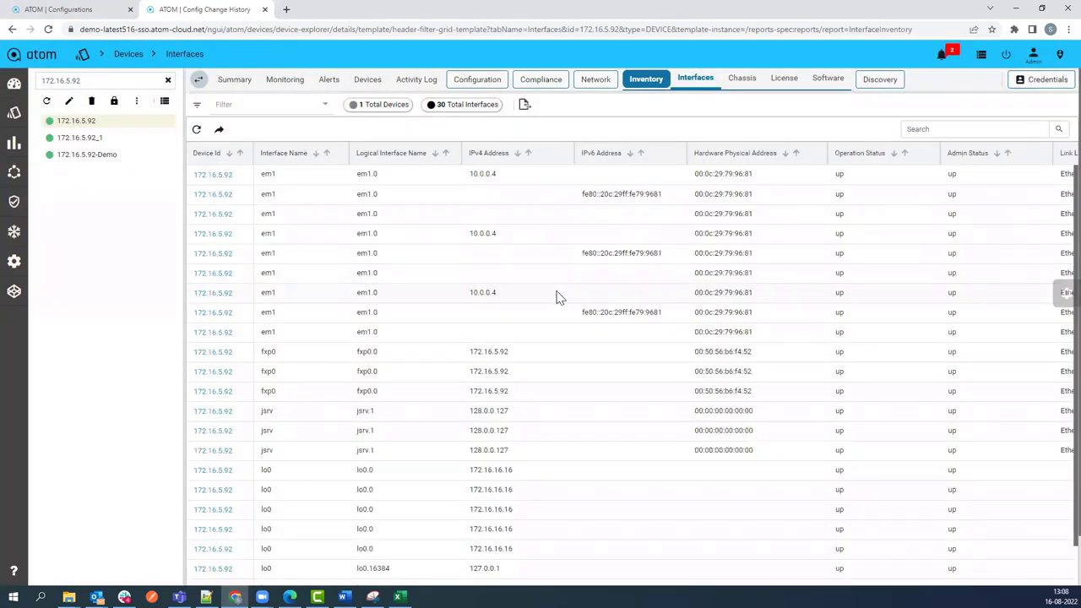
mouse_move(558, 295)
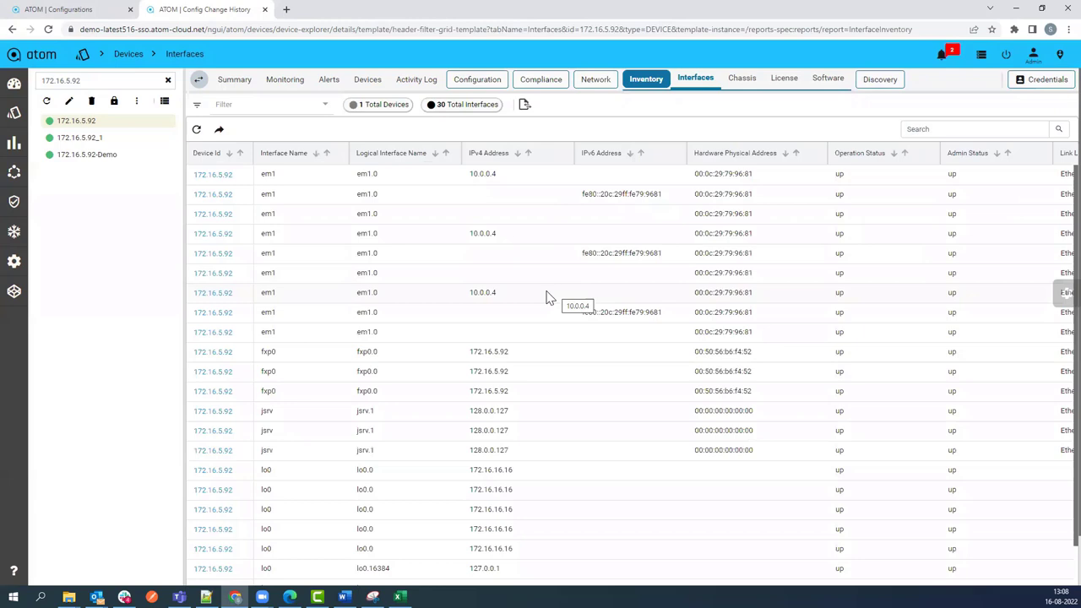
mouse_move(595, 282)
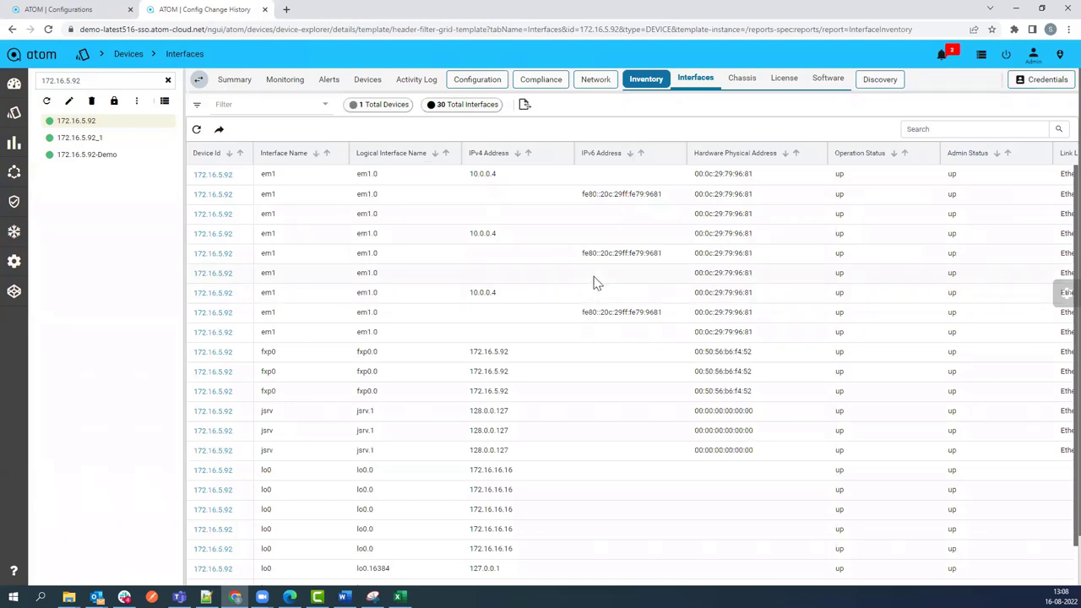
mouse_move(706, 138)
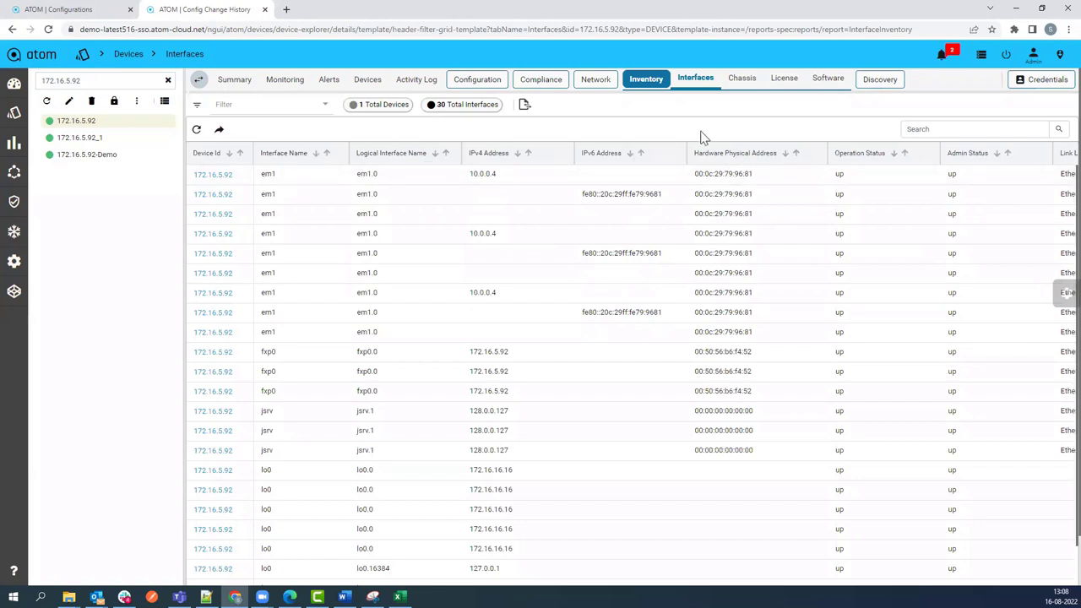
left_click(740, 80)
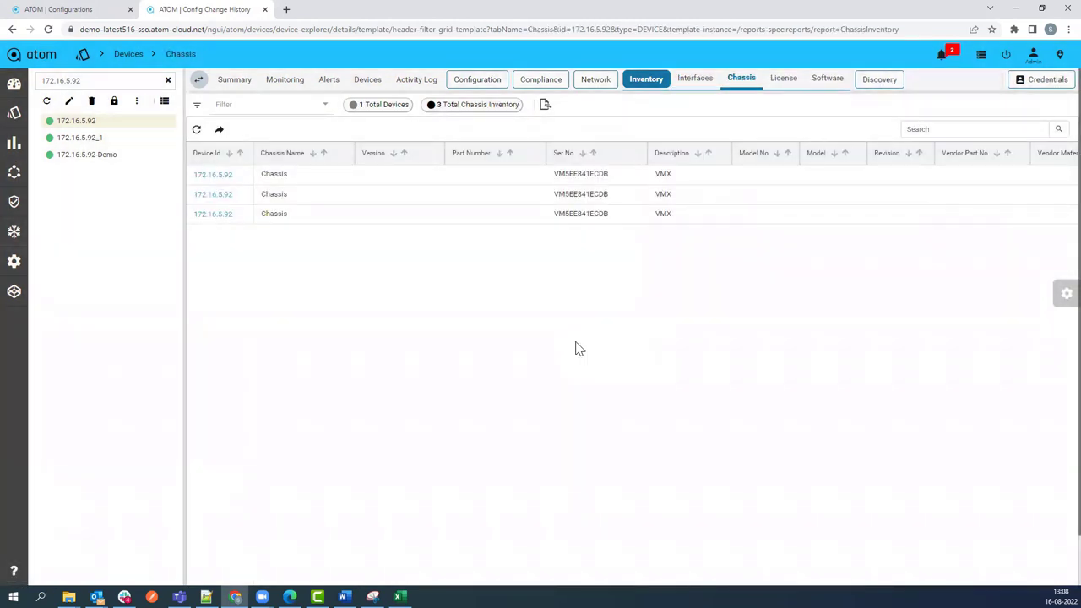
mouse_move(622, 251)
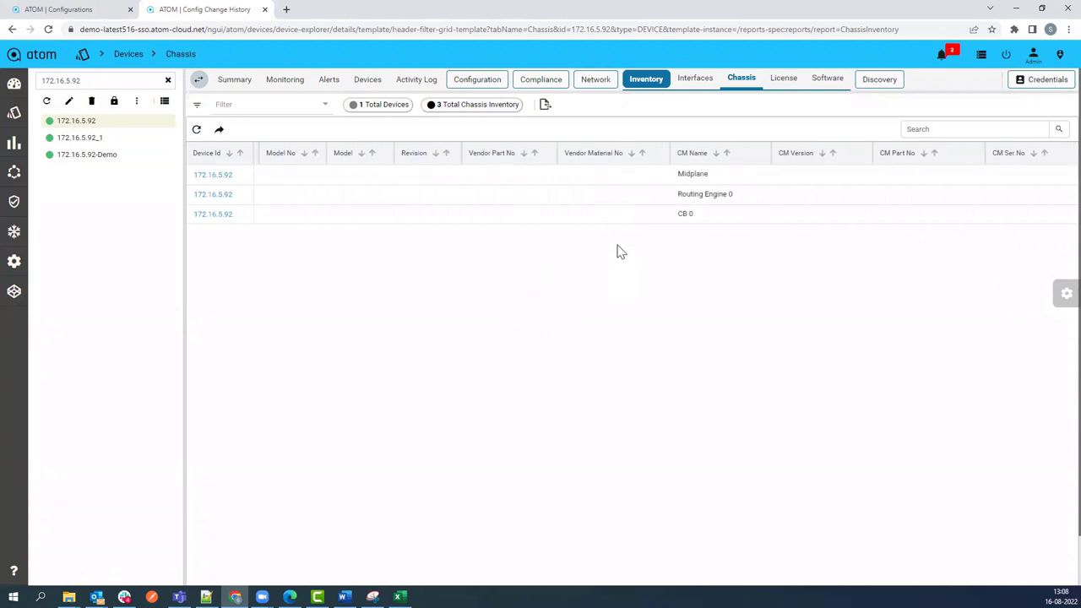
mouse_move(757, 187)
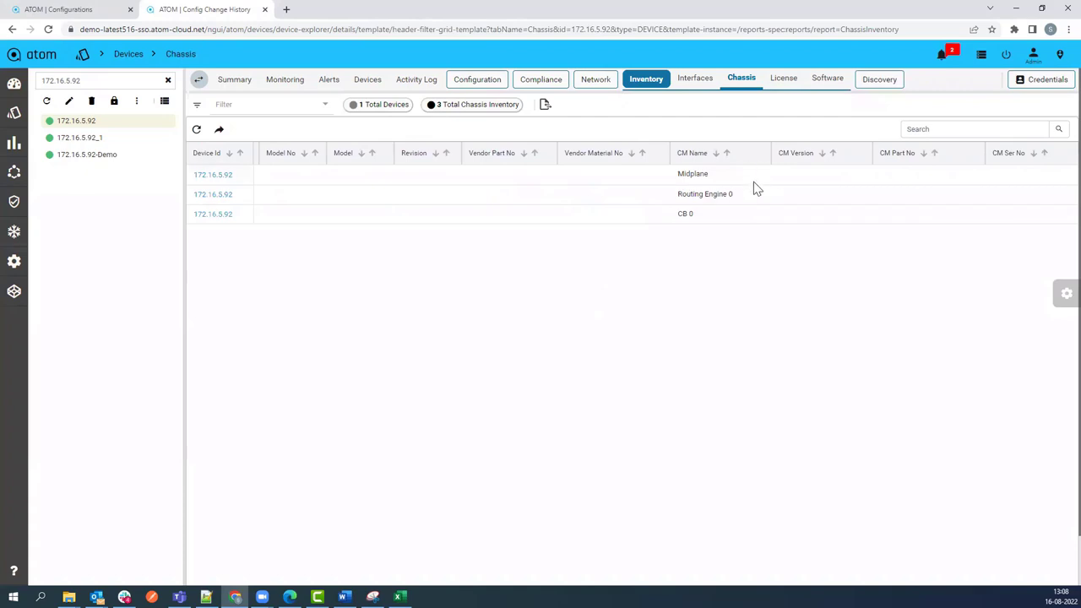
left_click(784, 79)
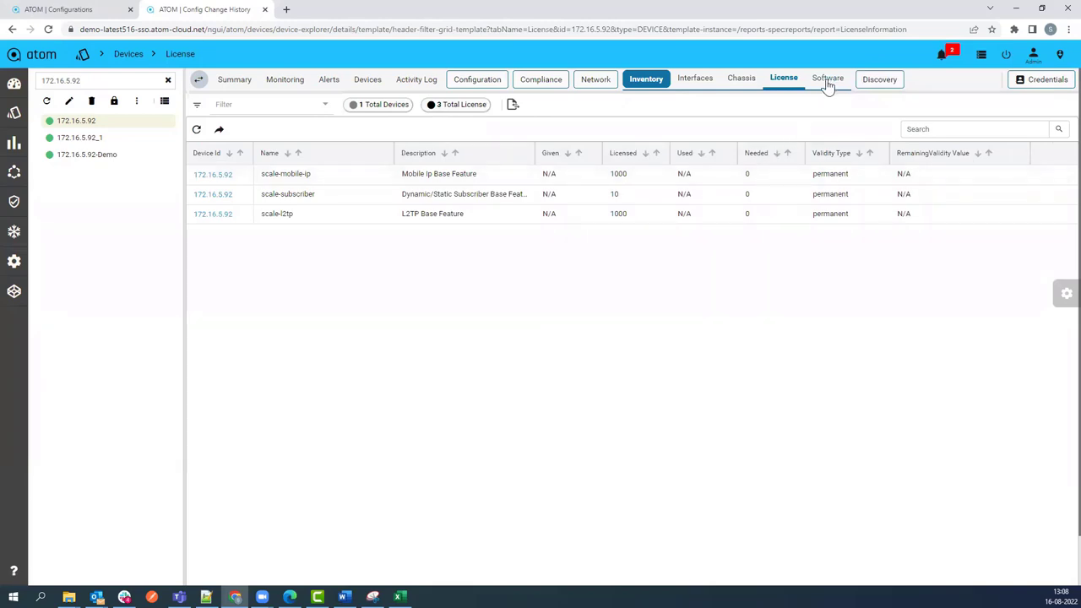
left_click(828, 79)
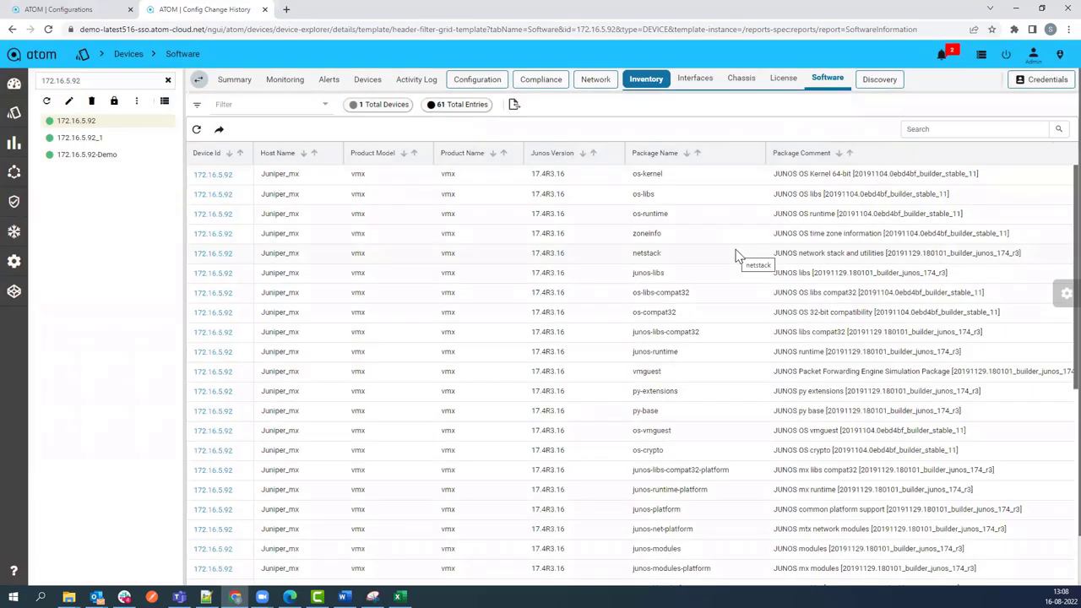
mouse_move(558, 313)
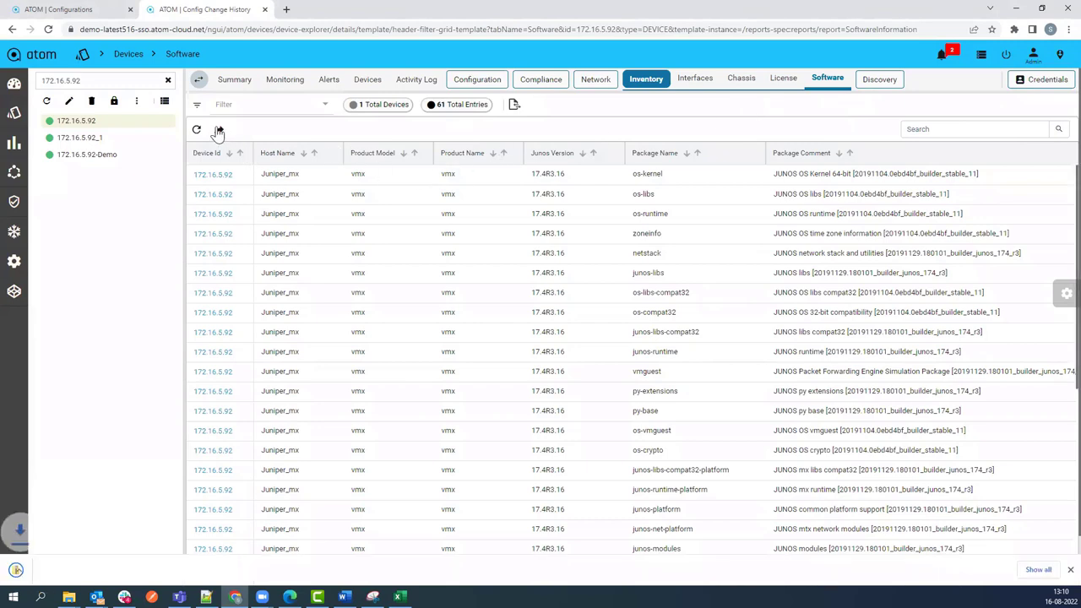
View the exported 172.16.5.92 interface inventory report as an Excel spreadsheet.
left_click(219, 128)
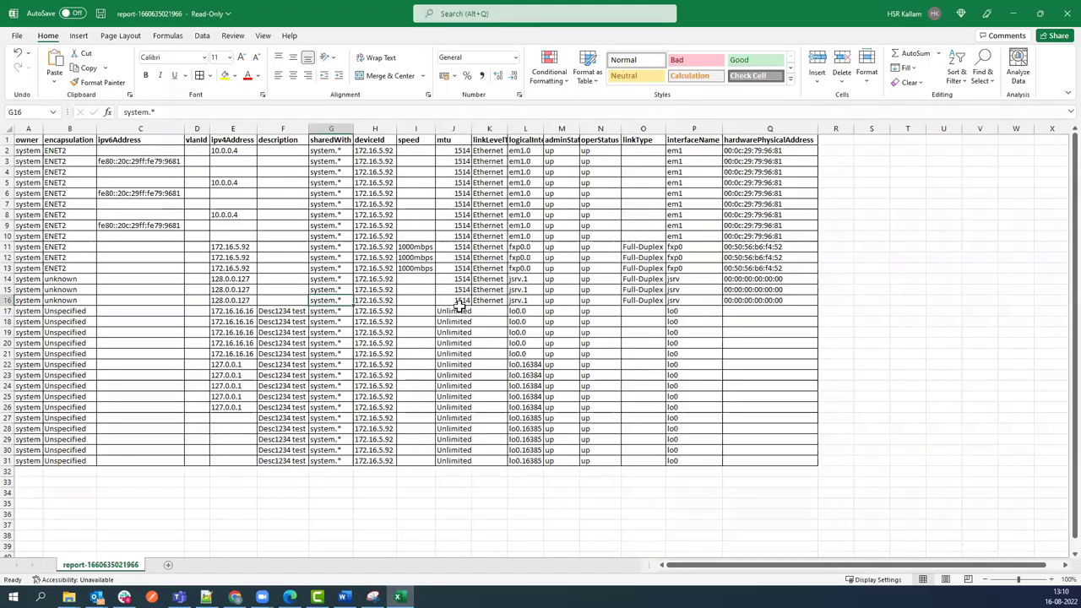
mouse_move(466, 305)
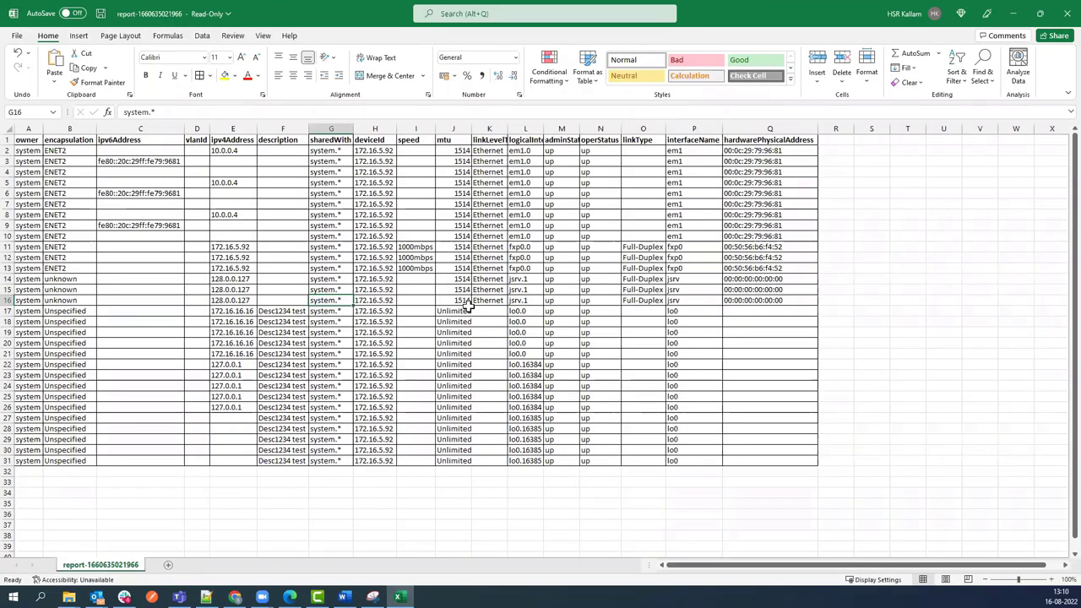